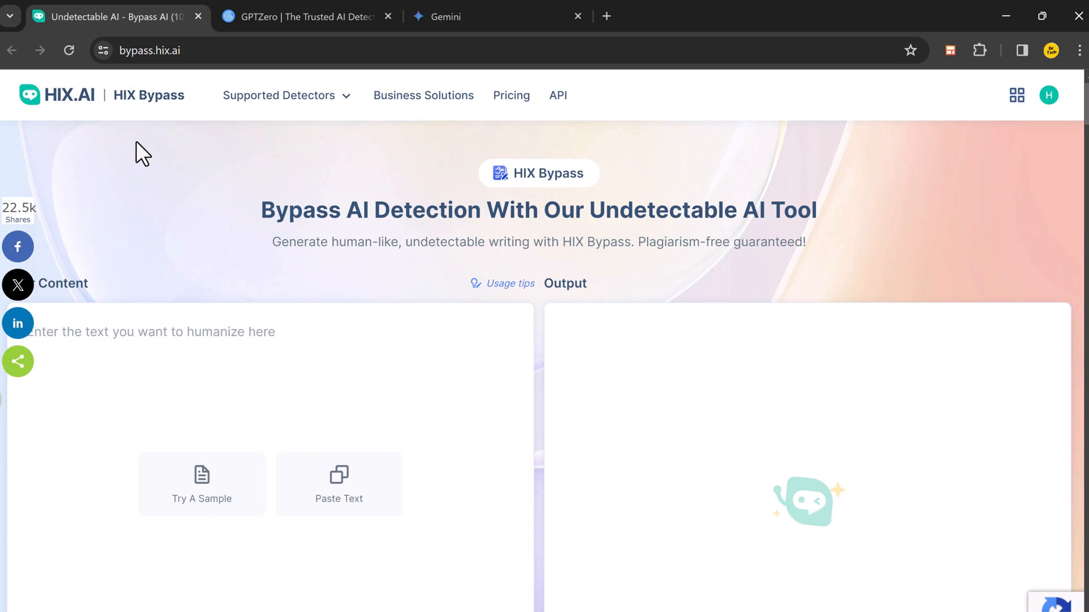
mouse_move(661, 248)
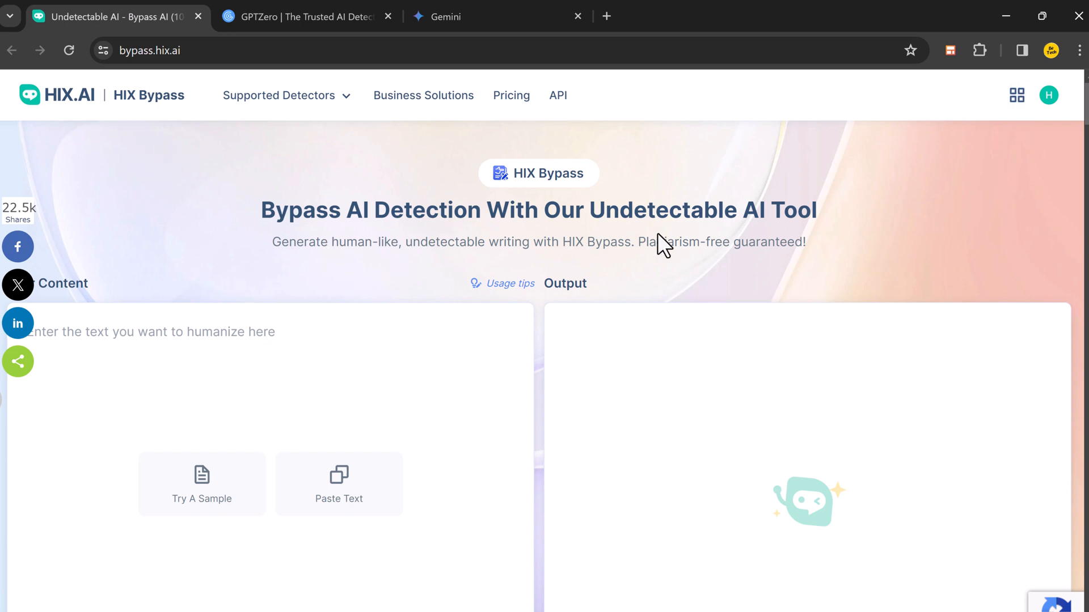
mouse_move(458, 276)
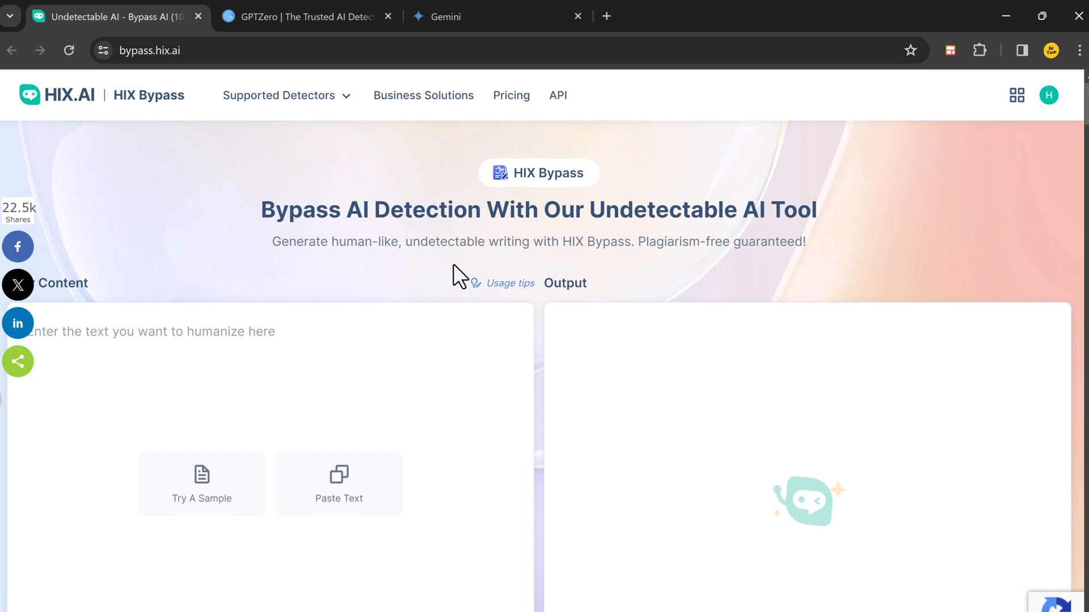
Scroll down the page to the 'See How Well HIX Bypass Bypasses AI' comparison section
scroll(down, 3)
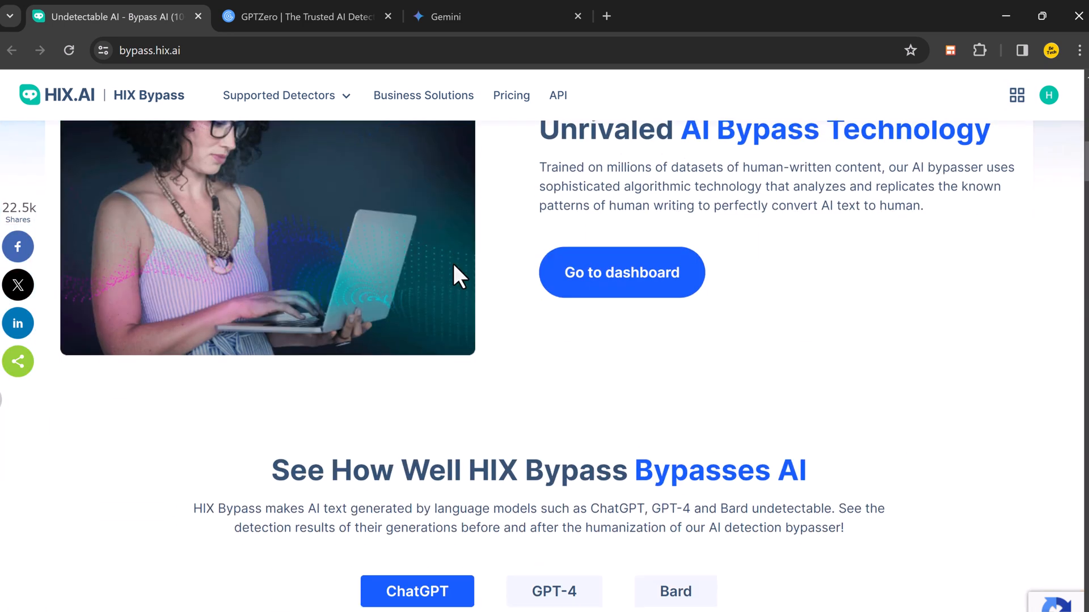
scroll(up, 3)
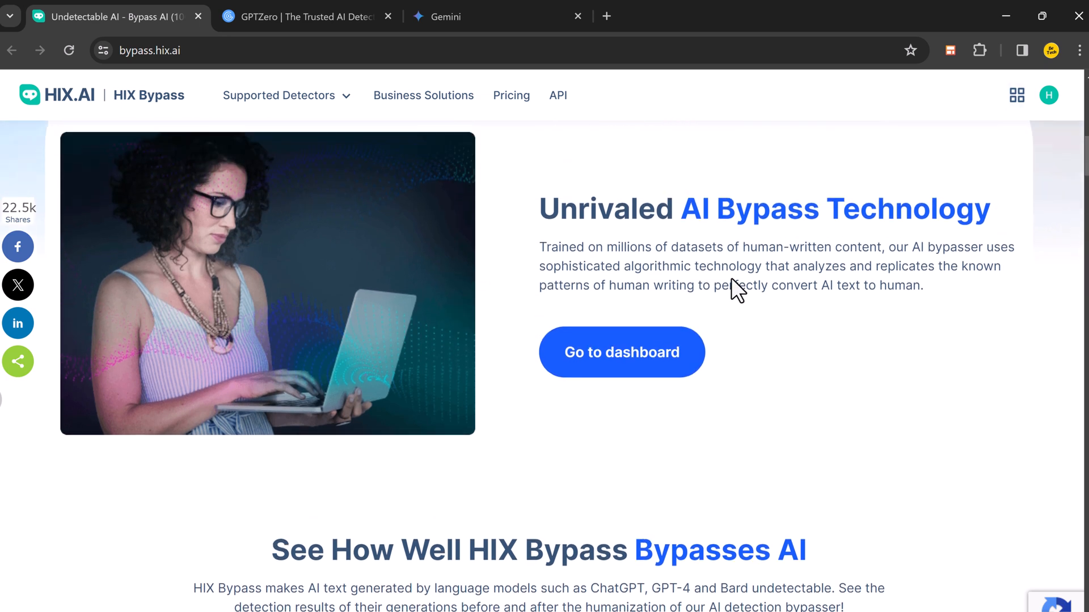
mouse_move(803, 308)
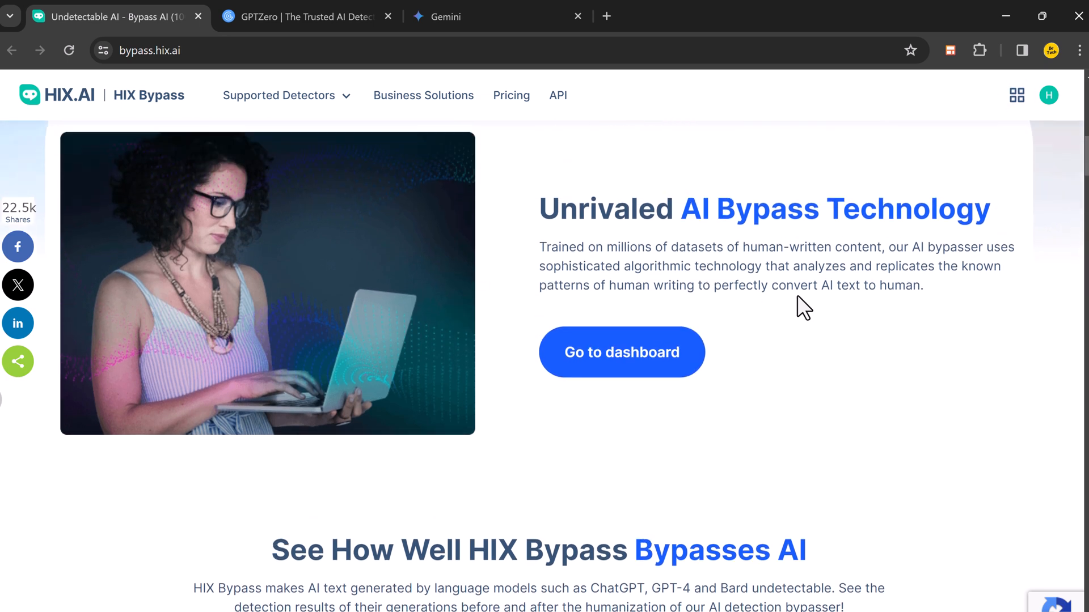
scroll(down, 3)
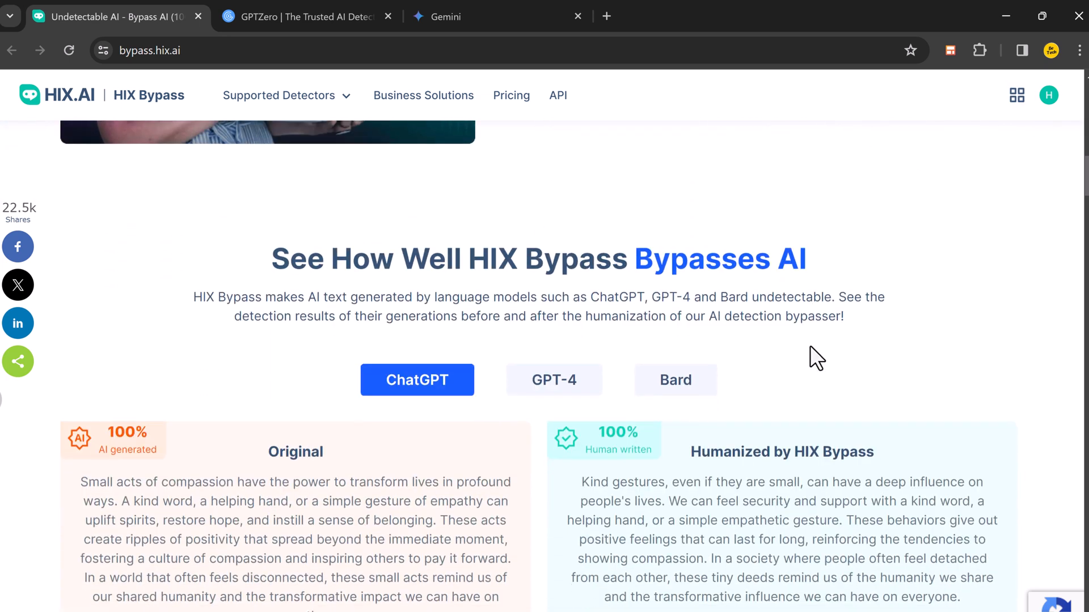
scroll(down, 3)
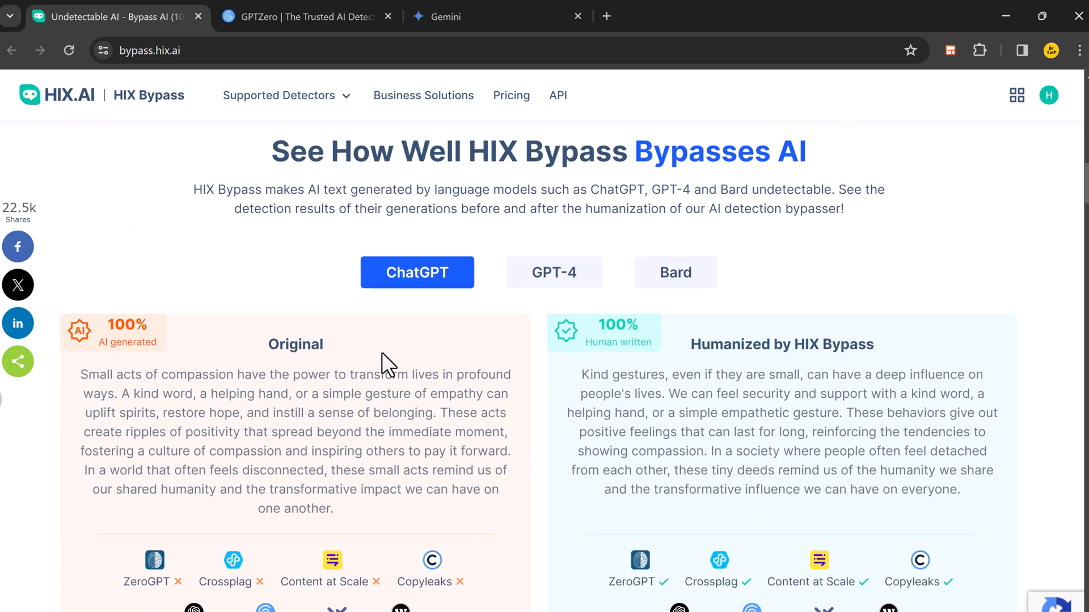
mouse_move(802, 396)
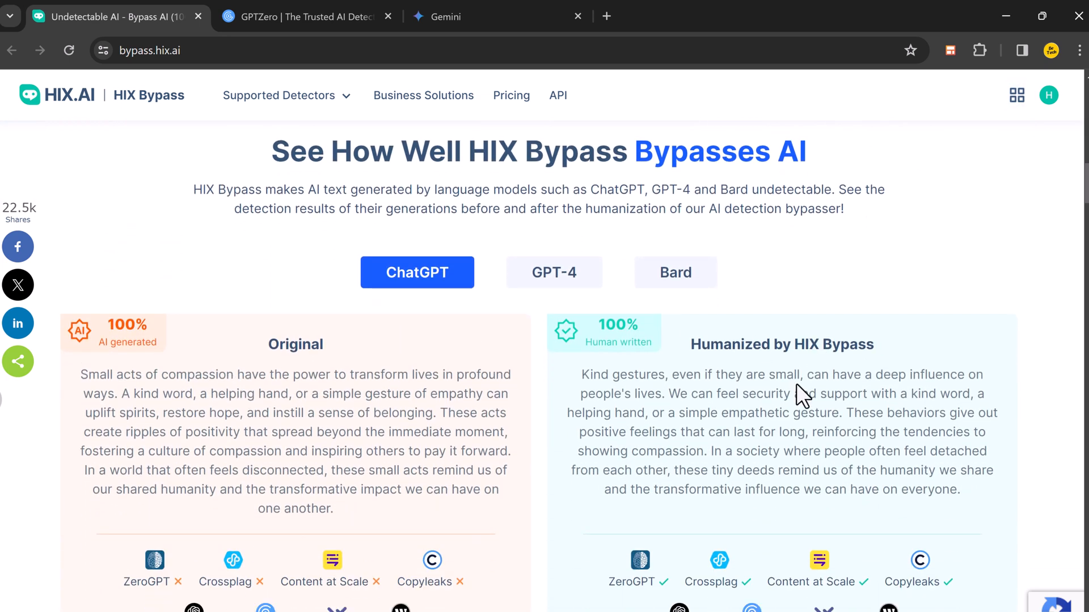
scroll(down, 3)
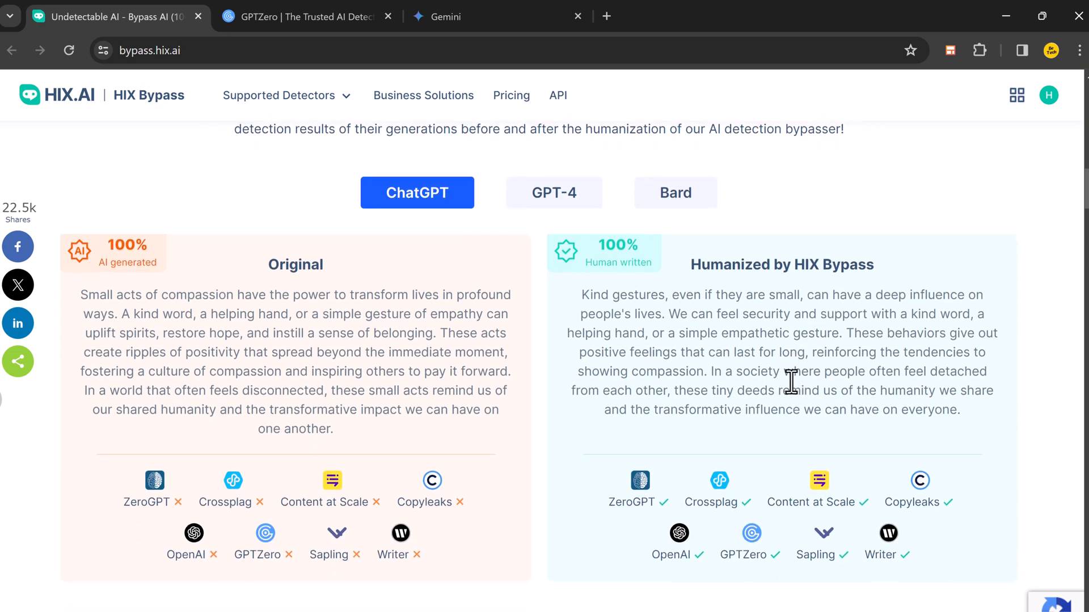
scroll(up, 3)
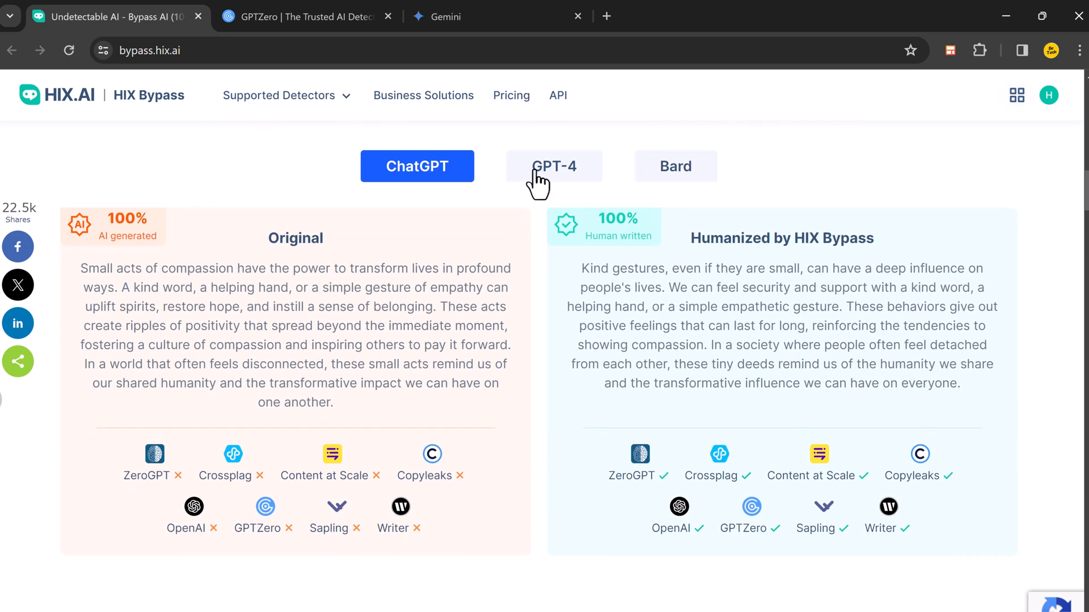
View the GPT-4 and then the Bard before-and-after examples with their detector results
click(554, 166)
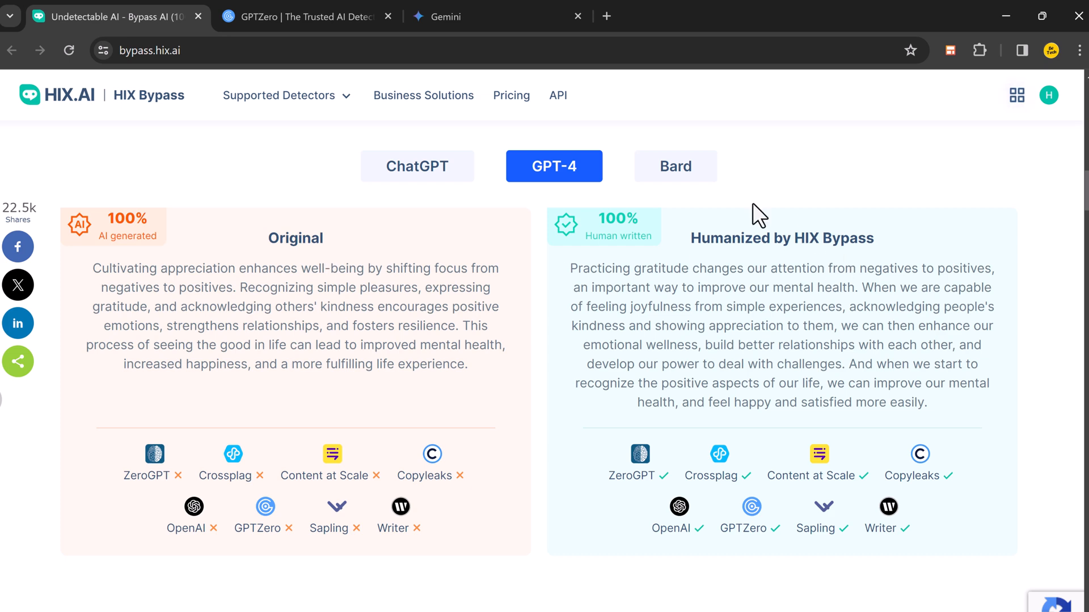
click(674, 167)
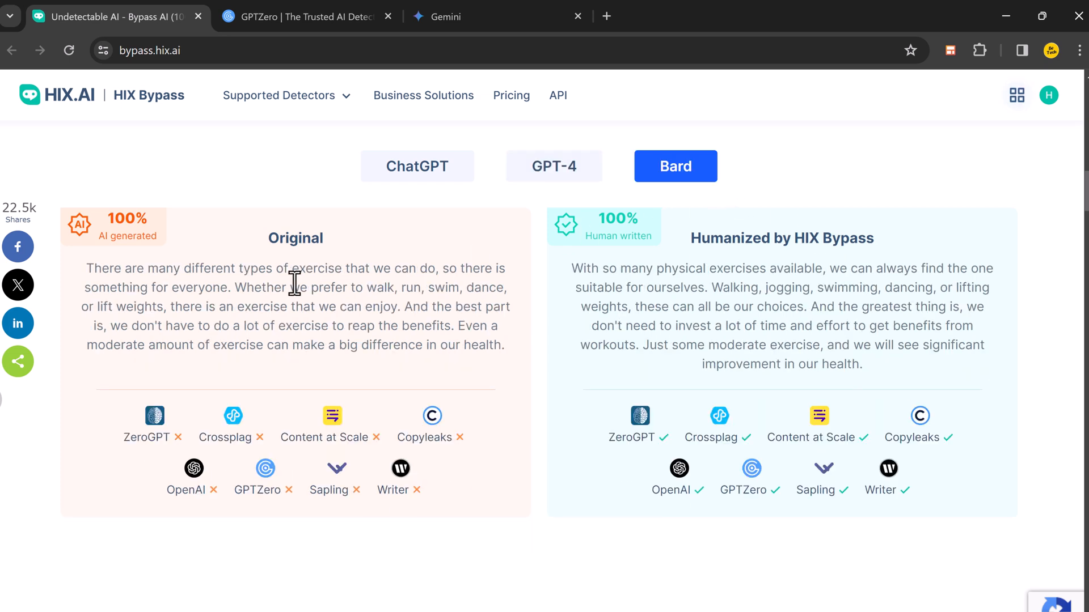
mouse_move(278, 247)
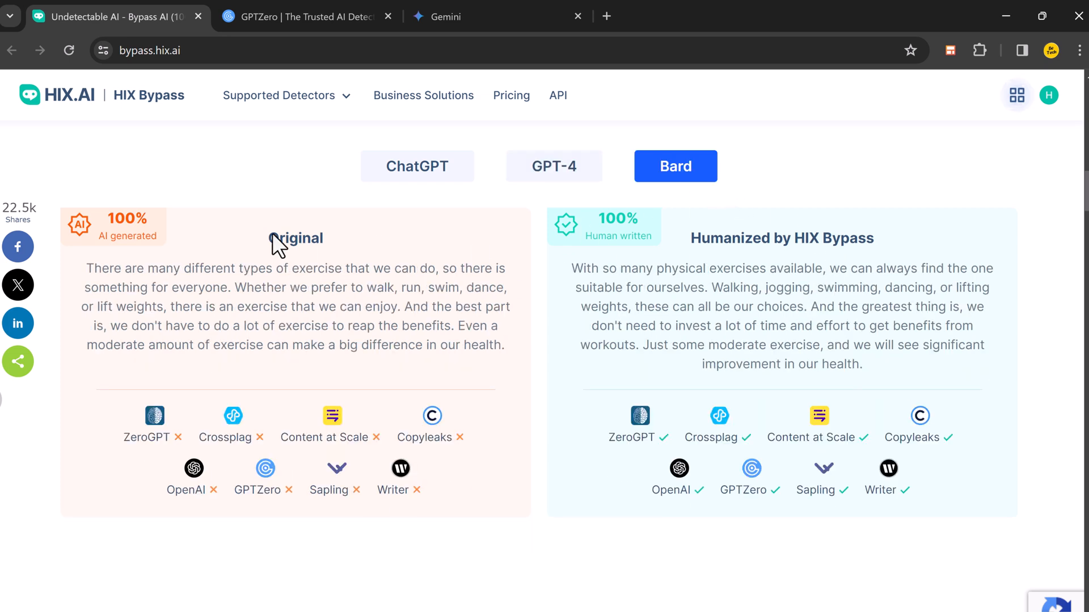
mouse_move(115, 232)
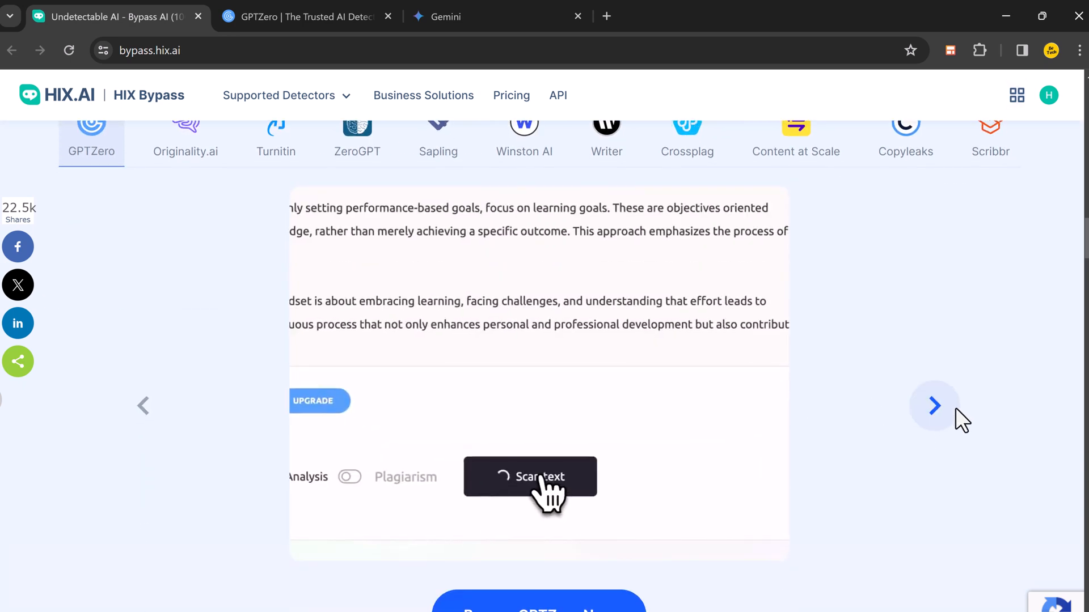
Advance the GPTZero demo slides until the scan shows 1% AI probability
click(529, 477)
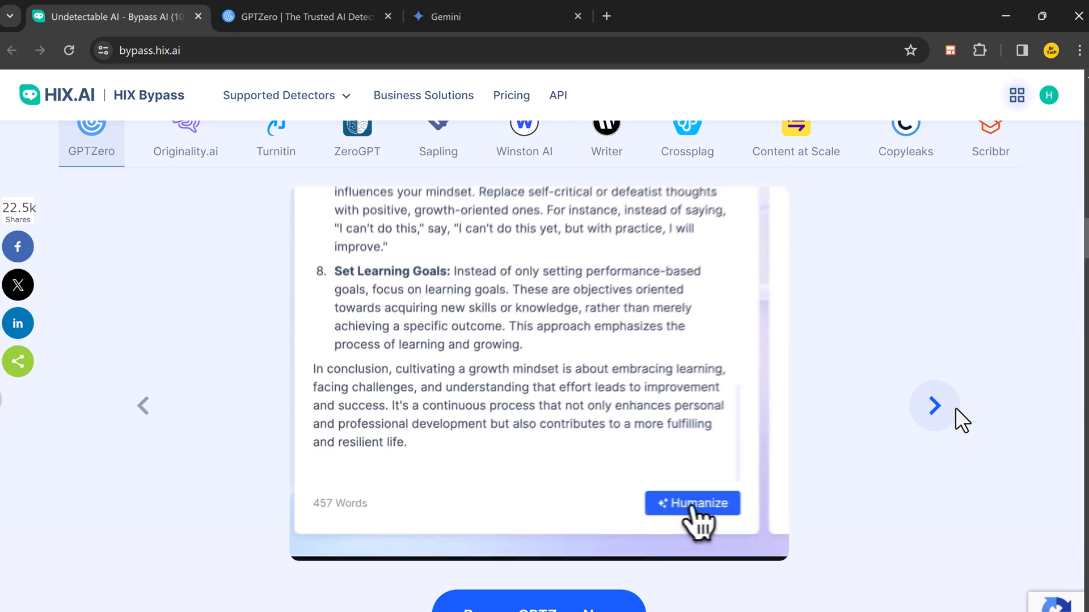
click(692, 503)
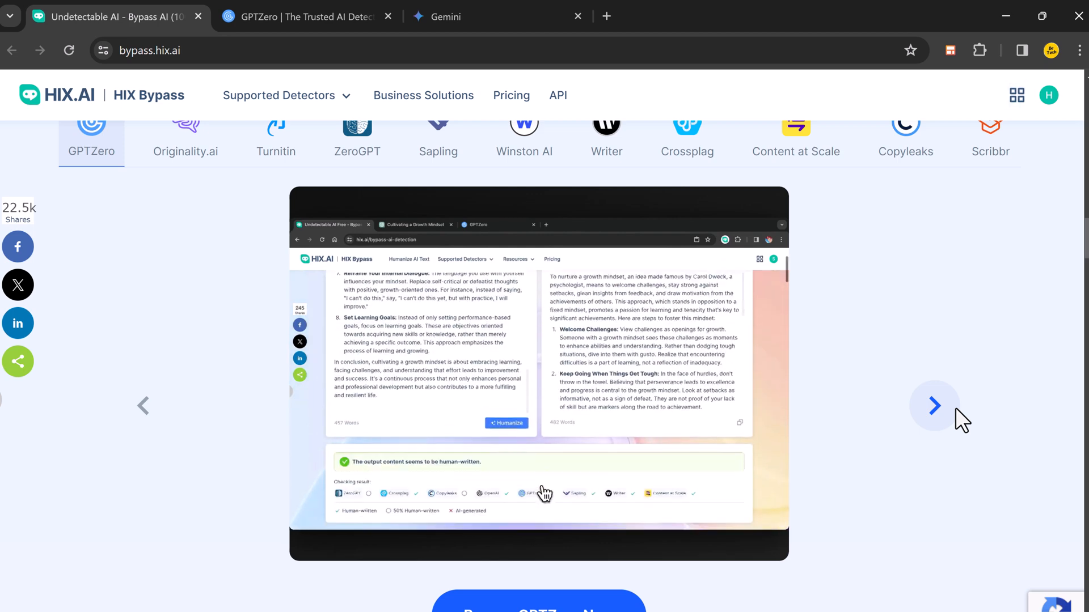
click(934, 405)
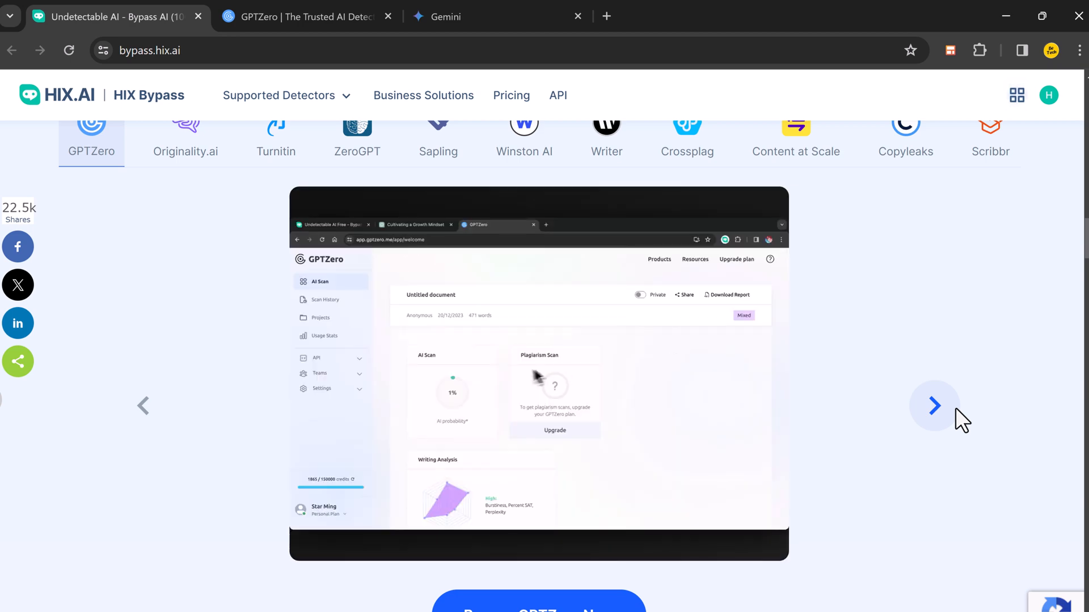
Scroll past the plagiarism and languages sections and back up to the empty humanizer boxes
scroll(down, 3)
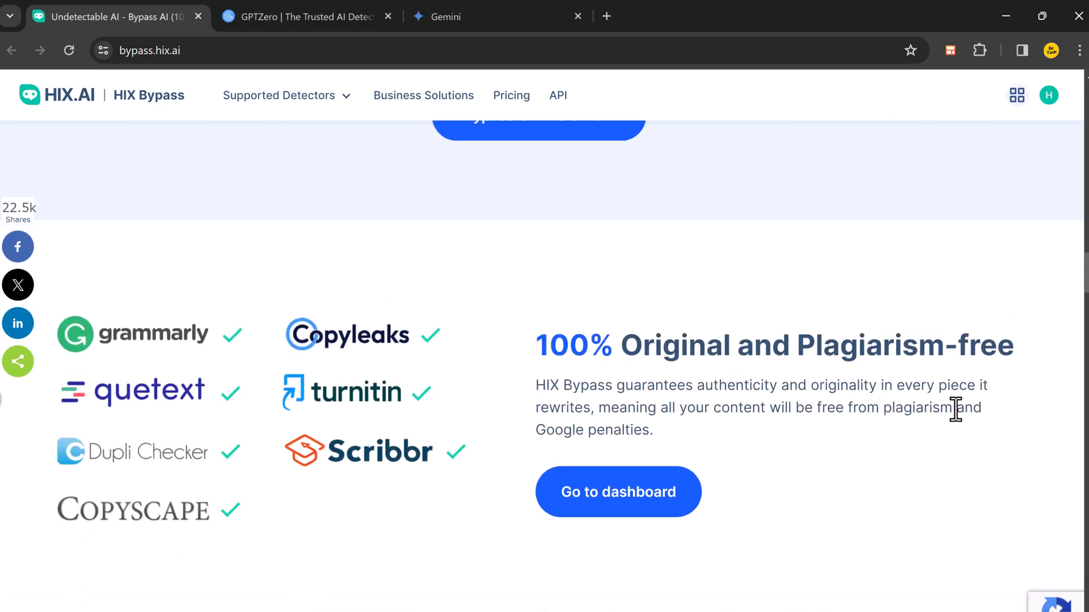
scroll(down, 3)
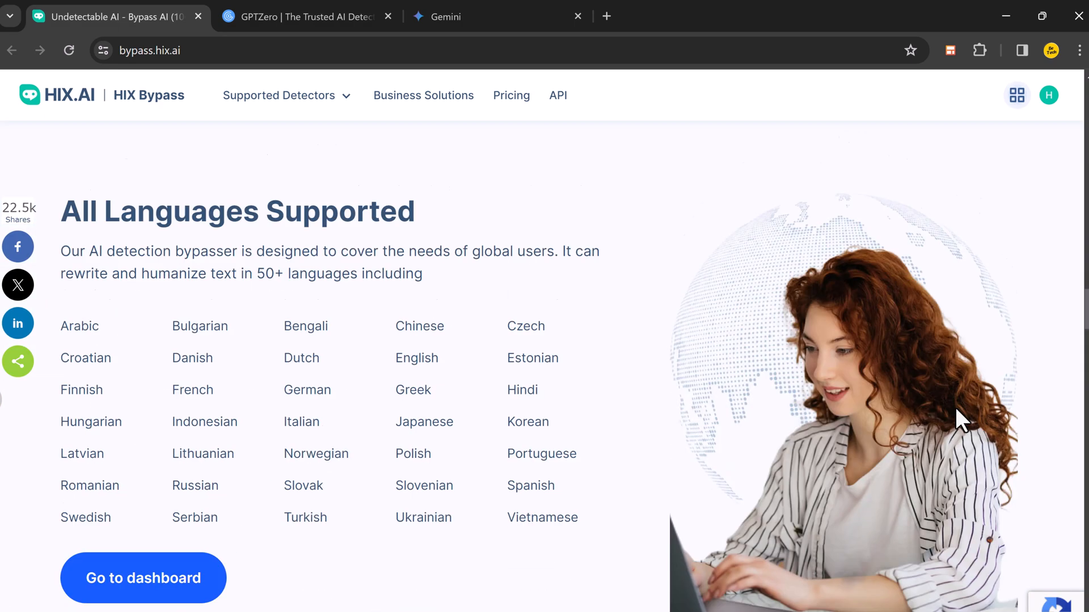
scroll(up, 3)
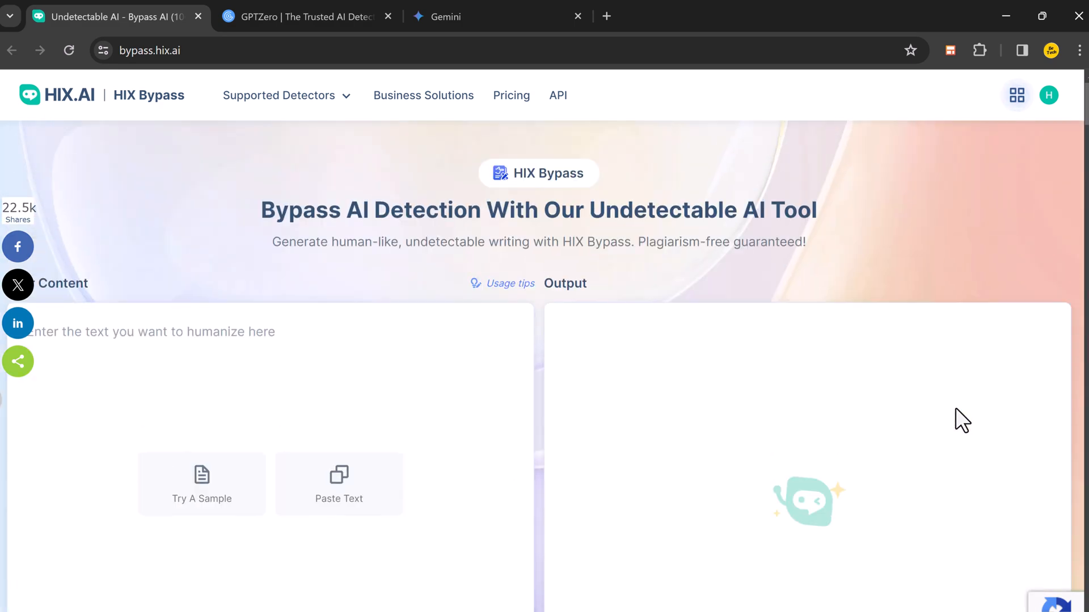
mouse_move(948, 321)
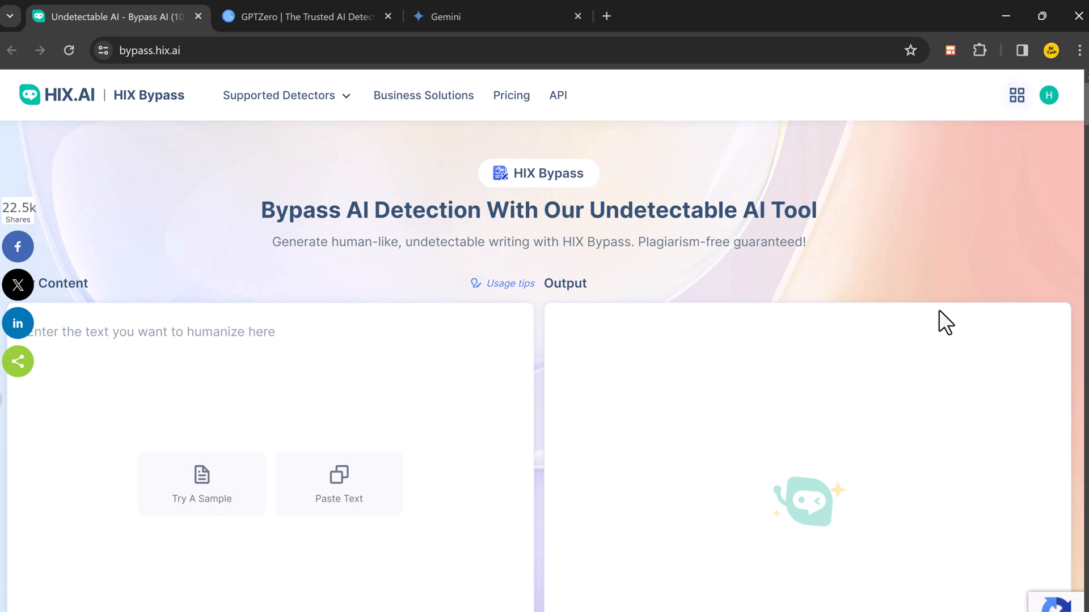
Ask Gemini to 'write a short essay on education' and review the generated essay
click(444, 16)
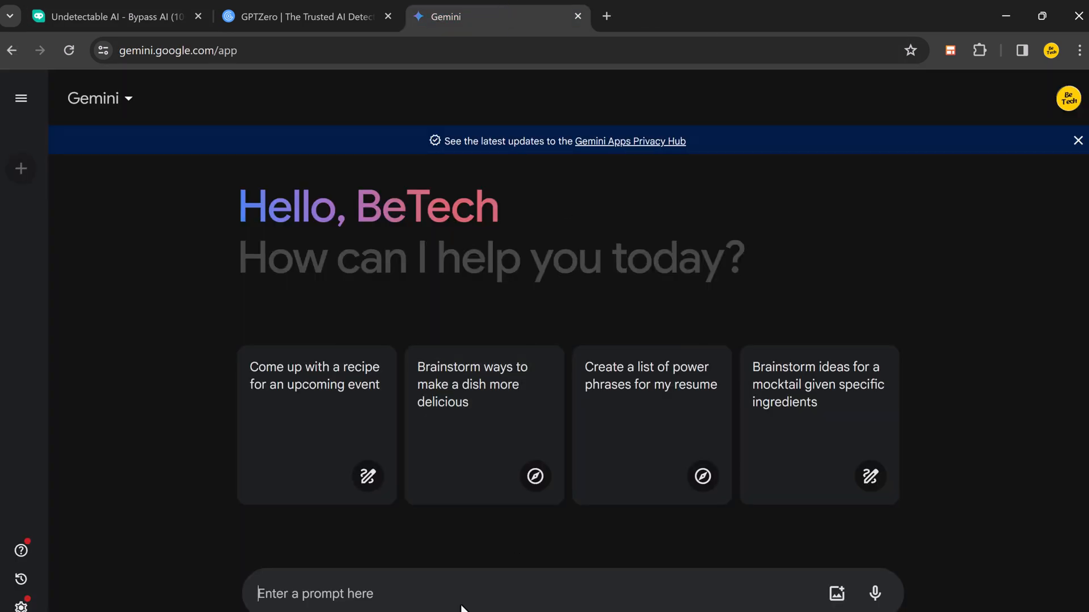
text(write a short essay on education)
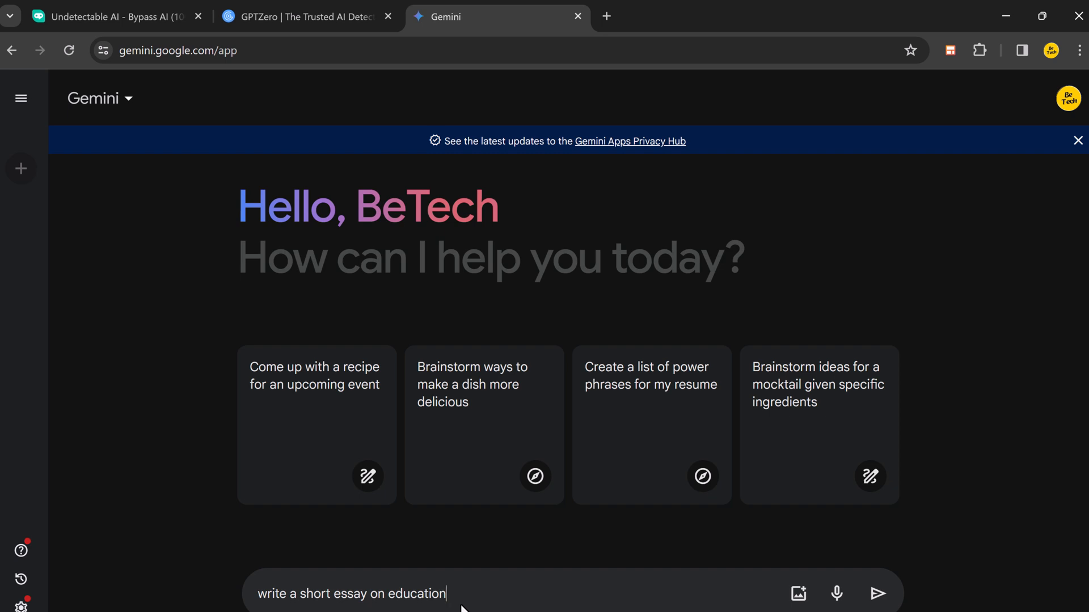
click(878, 594)
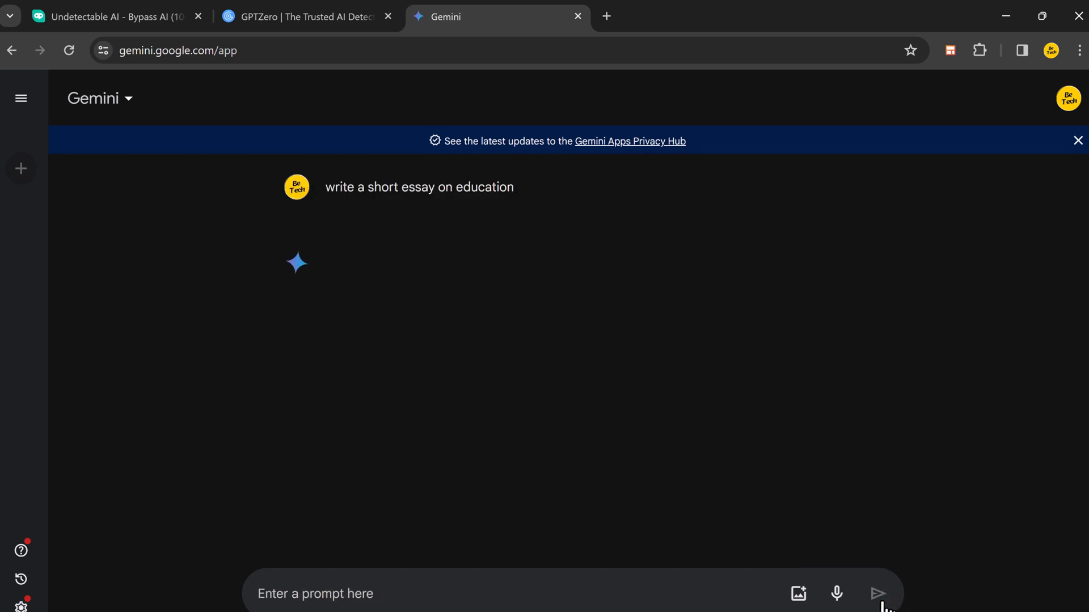
click(879, 594)
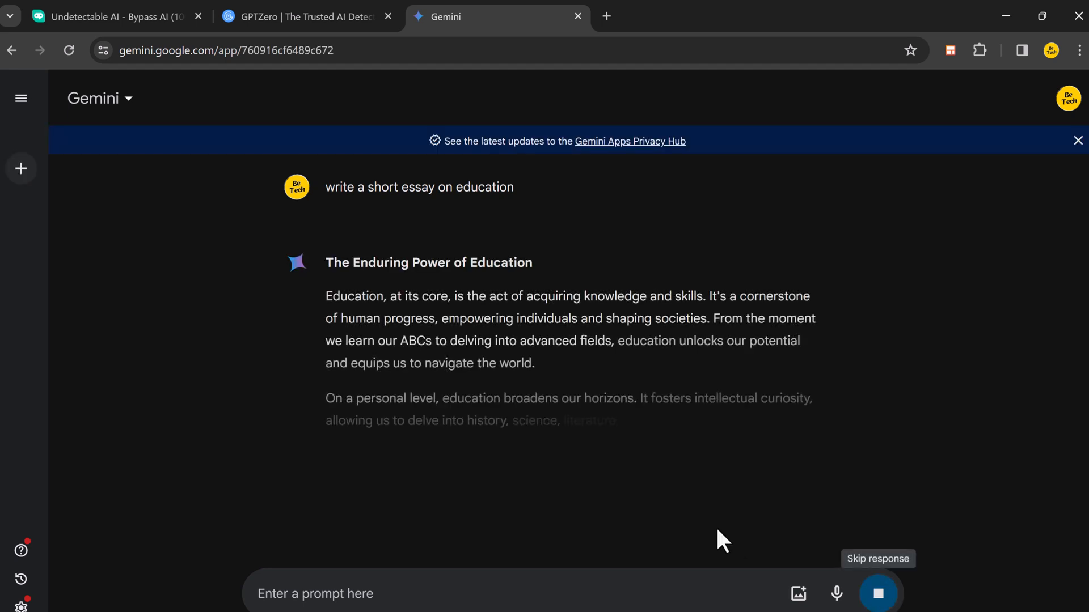
scroll(down, 3)
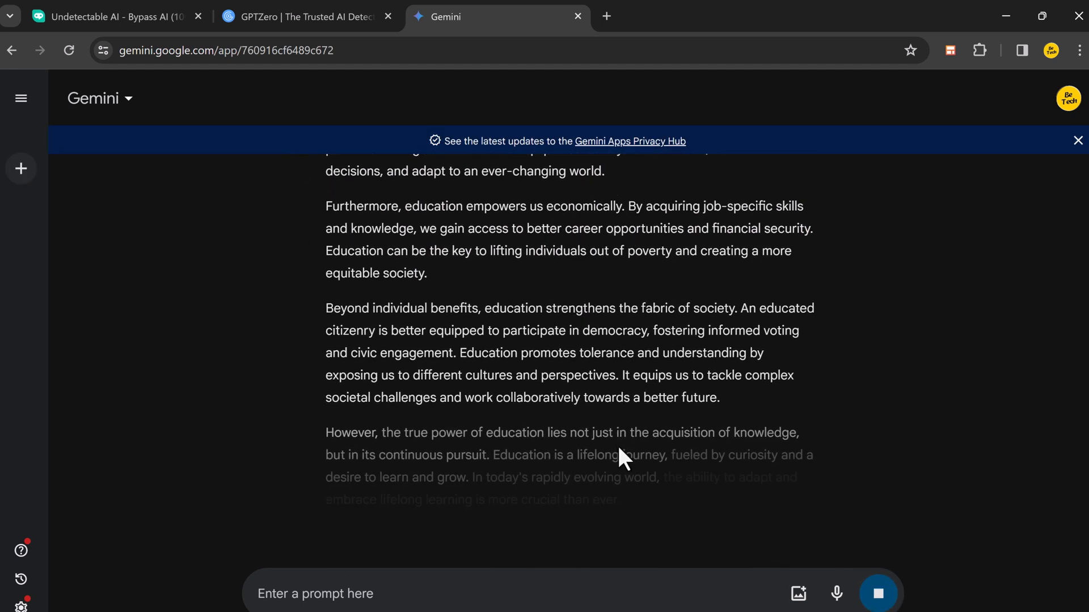
scroll(down, 3)
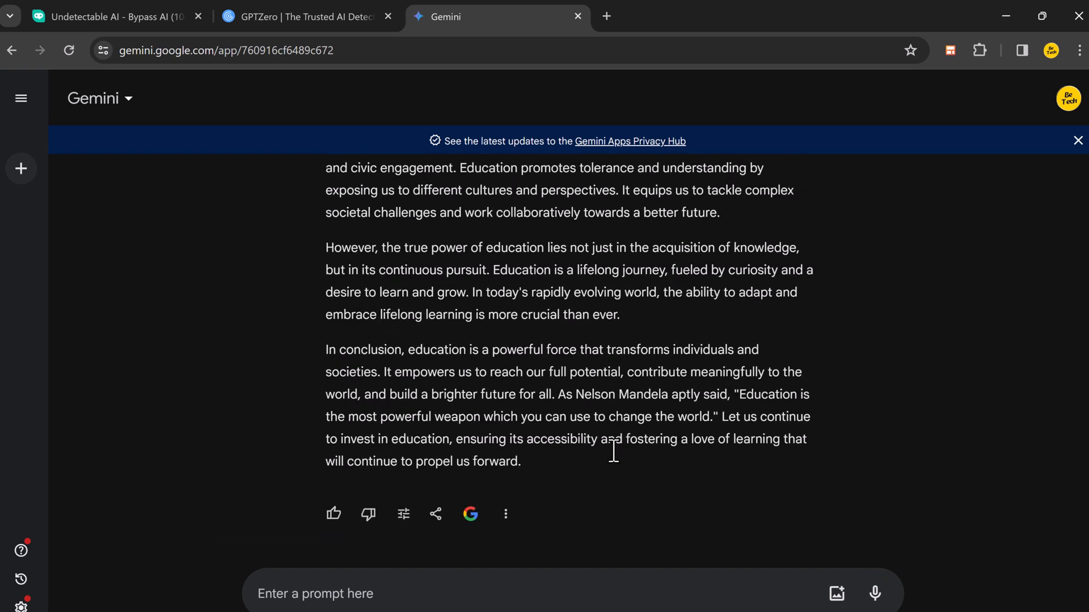
click(470, 513)
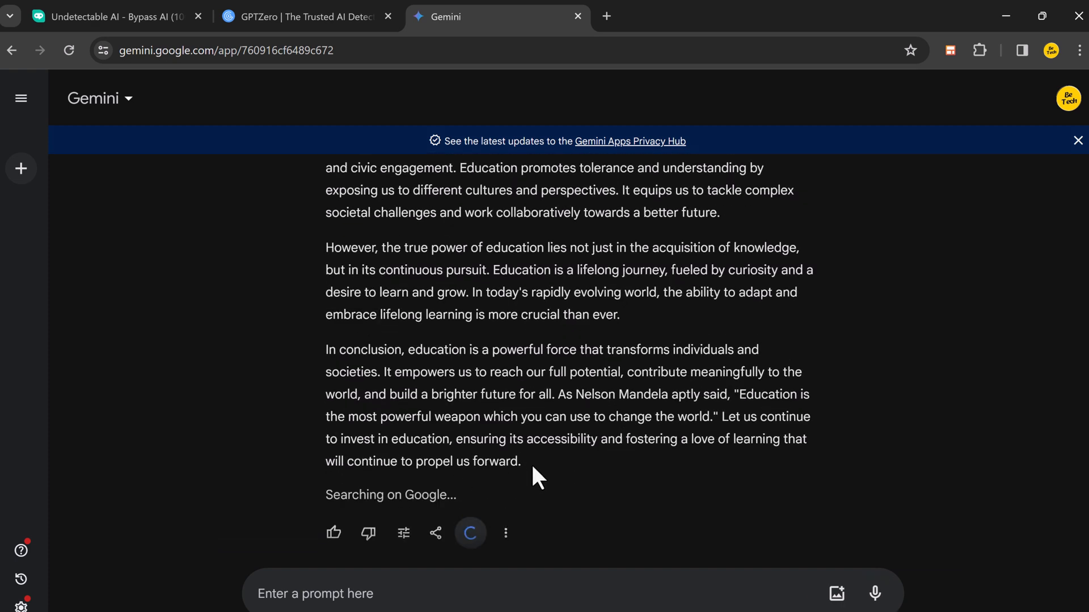
mouse_move(633, 431)
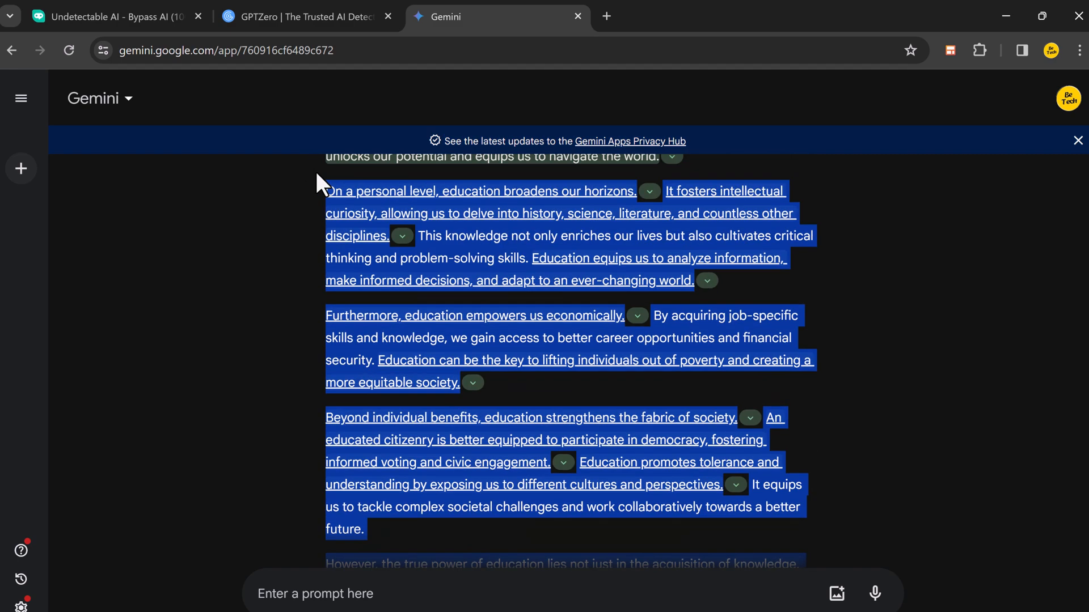
Copy the essay into GPTZero and check its origin, rated 98% AI generated
right_click(374, 309)
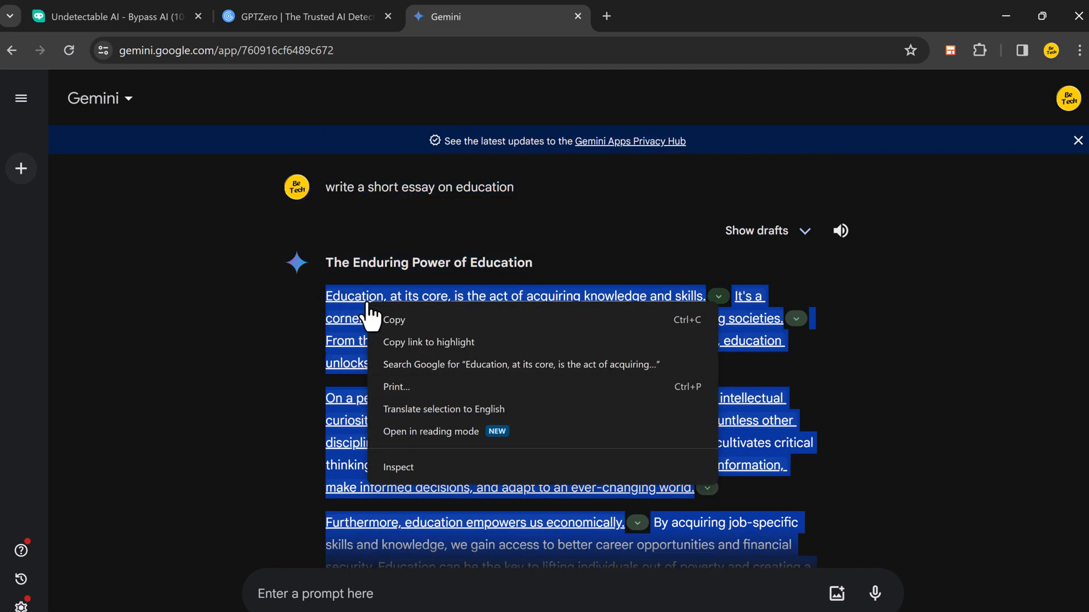
click(307, 16)
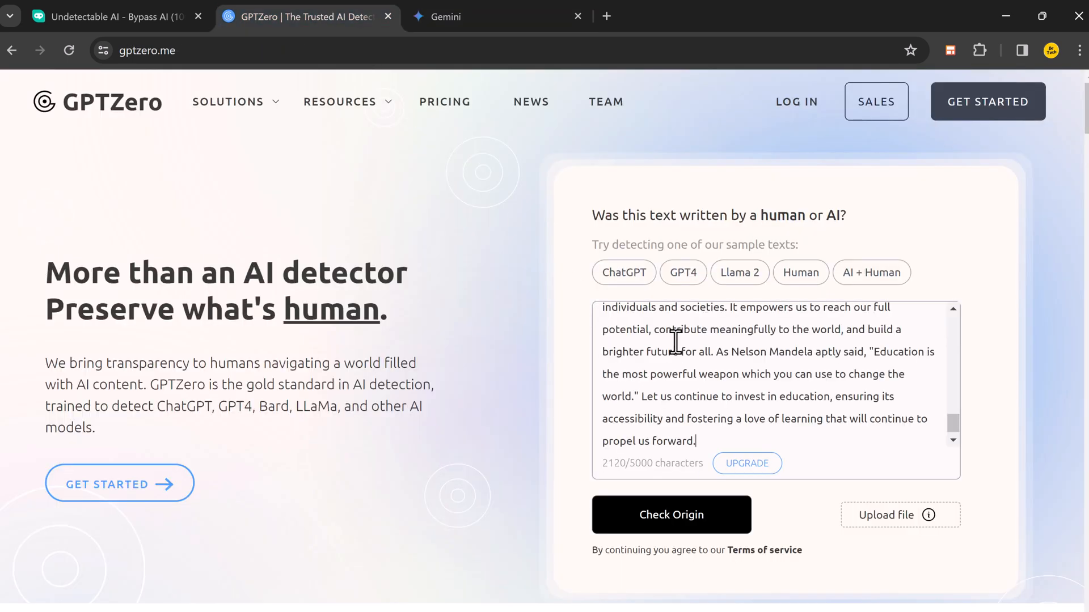
click(671, 515)
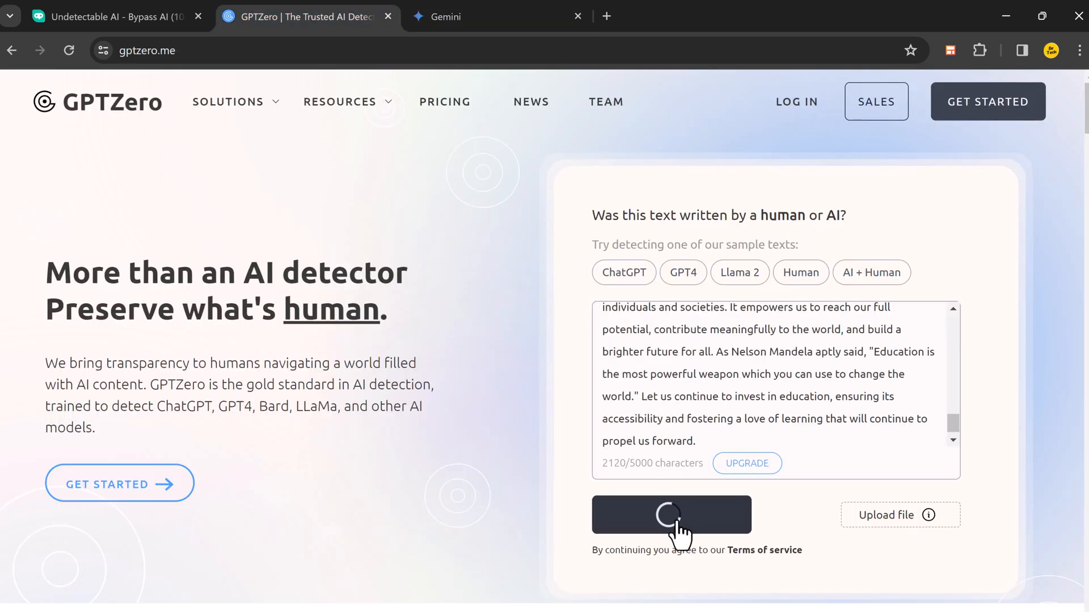
click(671, 515)
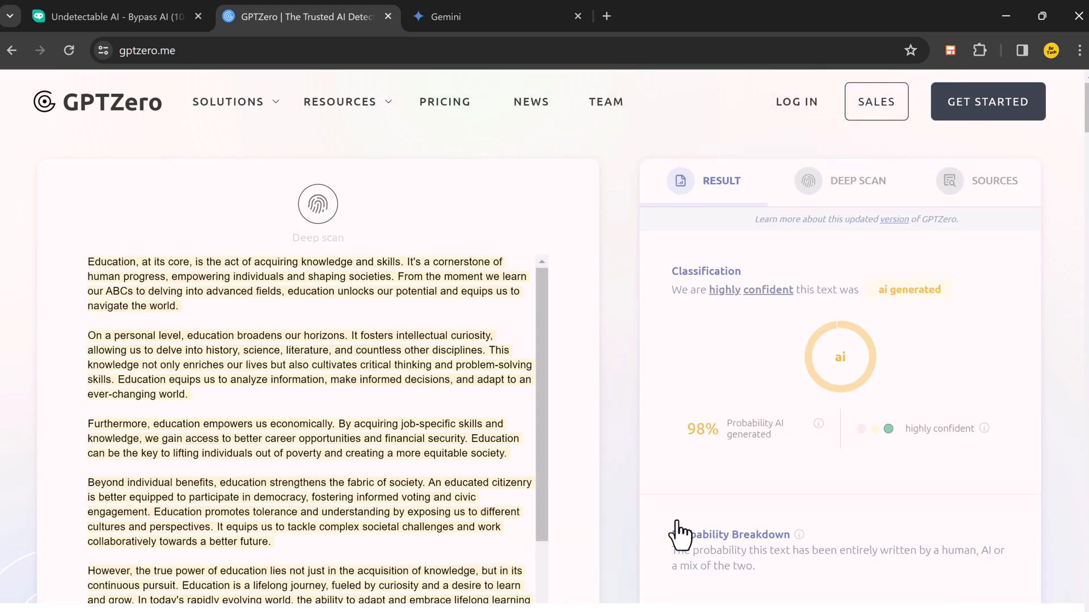
mouse_move(797, 431)
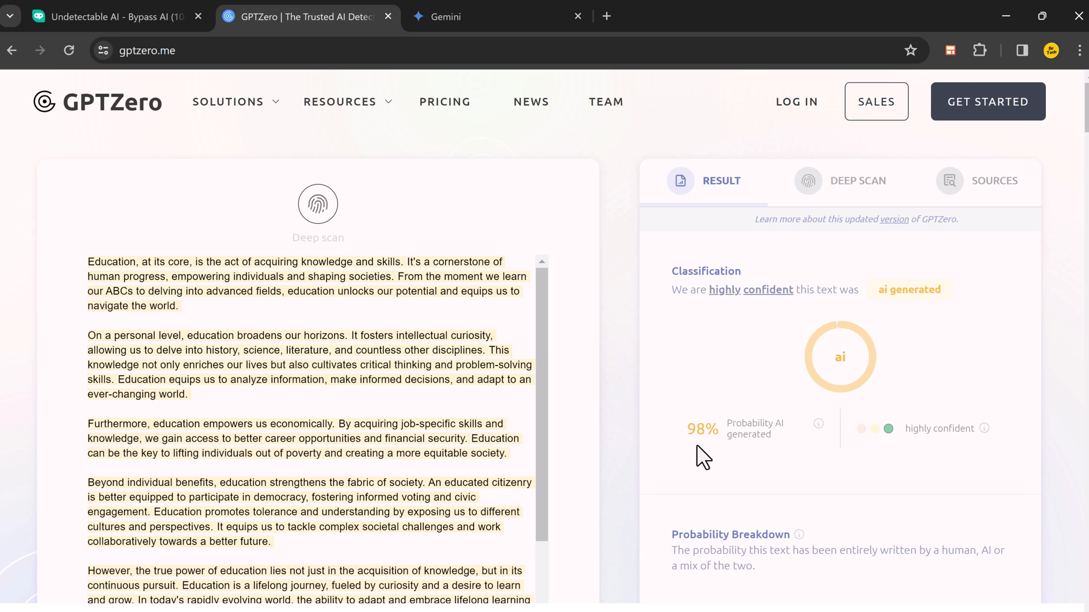
mouse_move(698, 444)
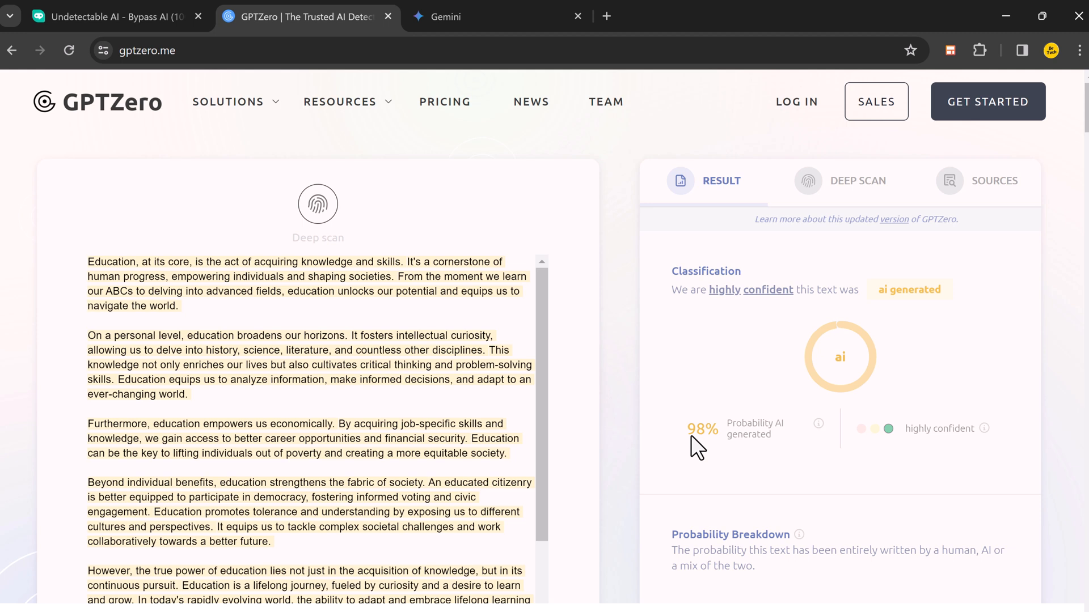
mouse_move(705, 460)
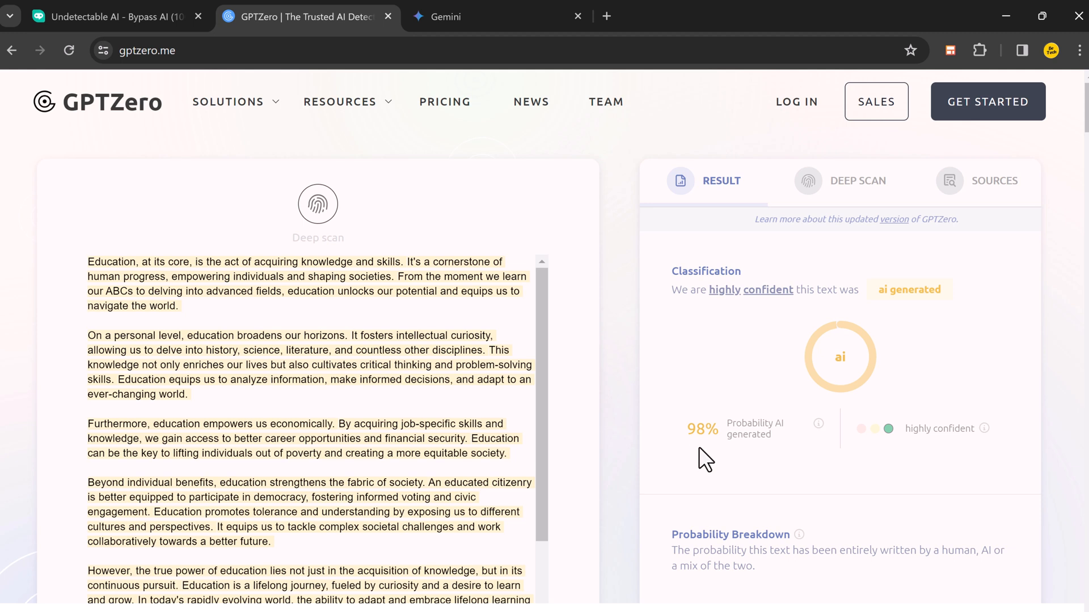
mouse_move(724, 422)
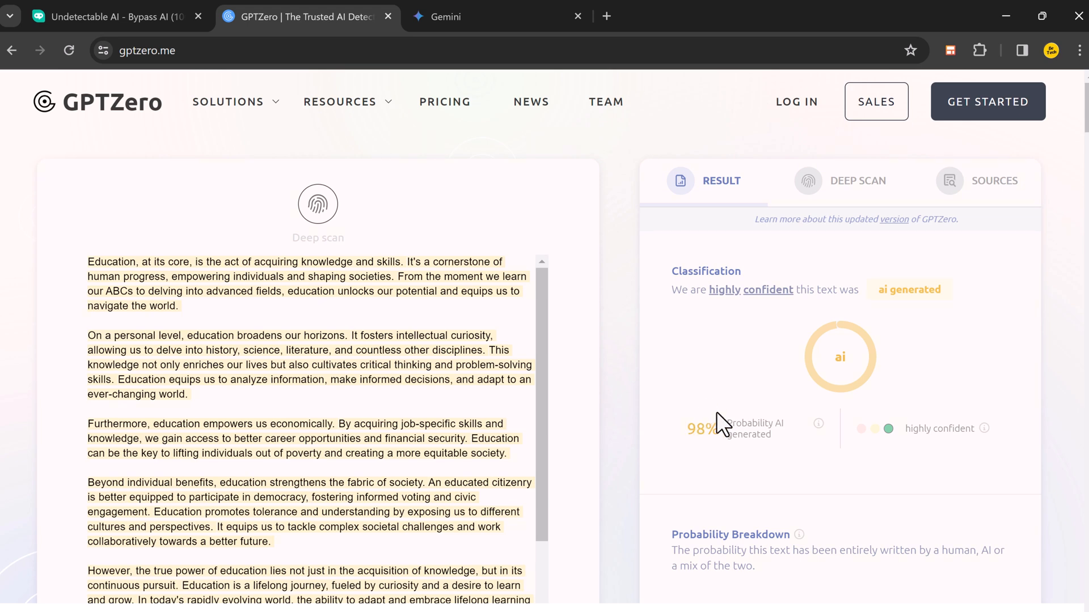
scroll(down, 3)
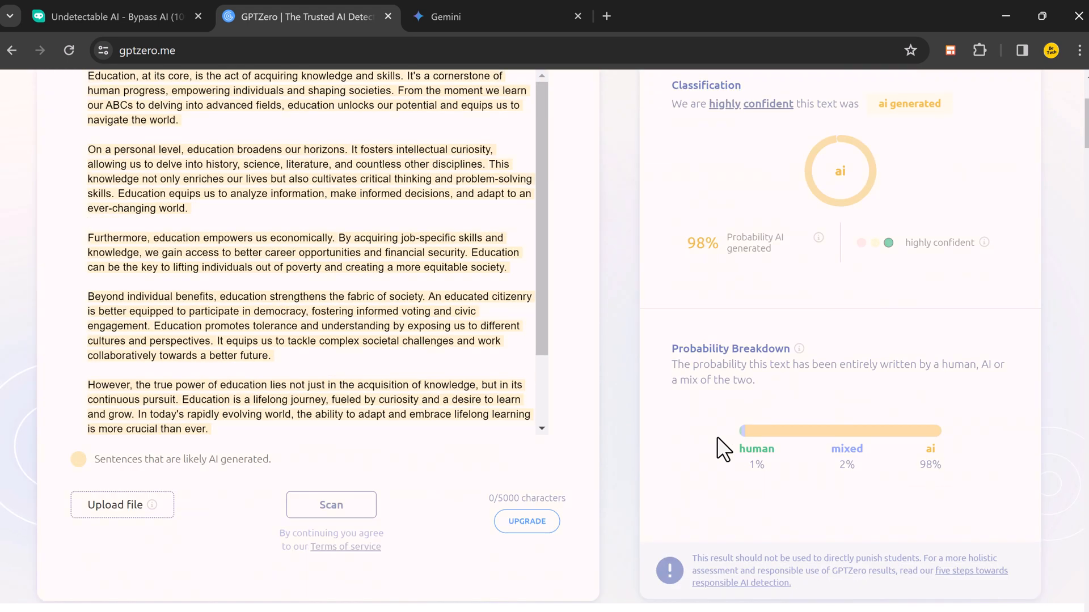
scroll(up, 3)
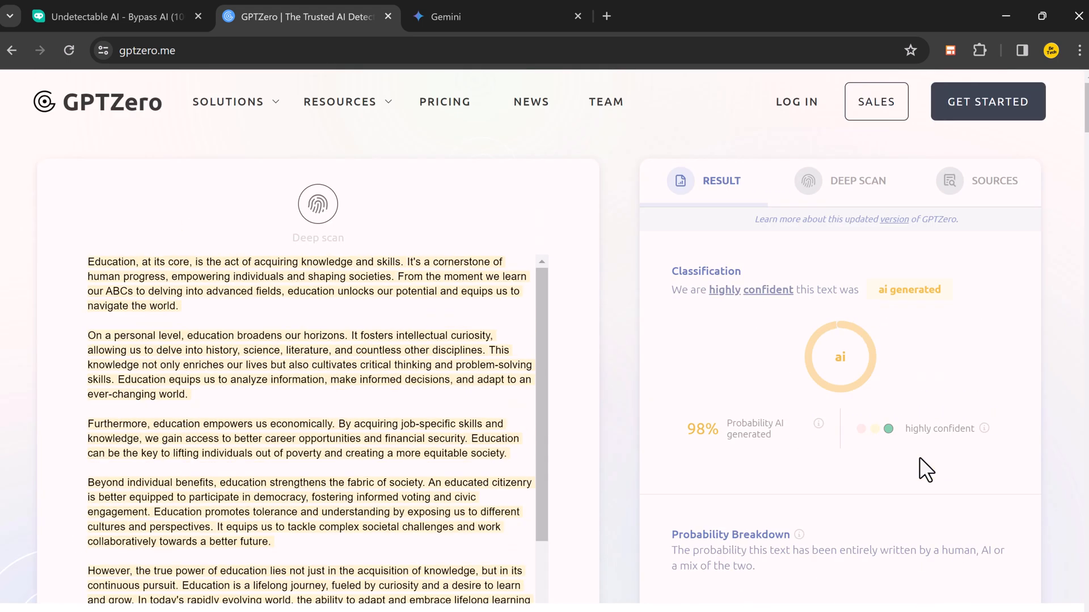
Paste the Gemini essay into the HIX Bypass humanizer, allowing clipboard access, with Latest mode chosen
click(111, 16)
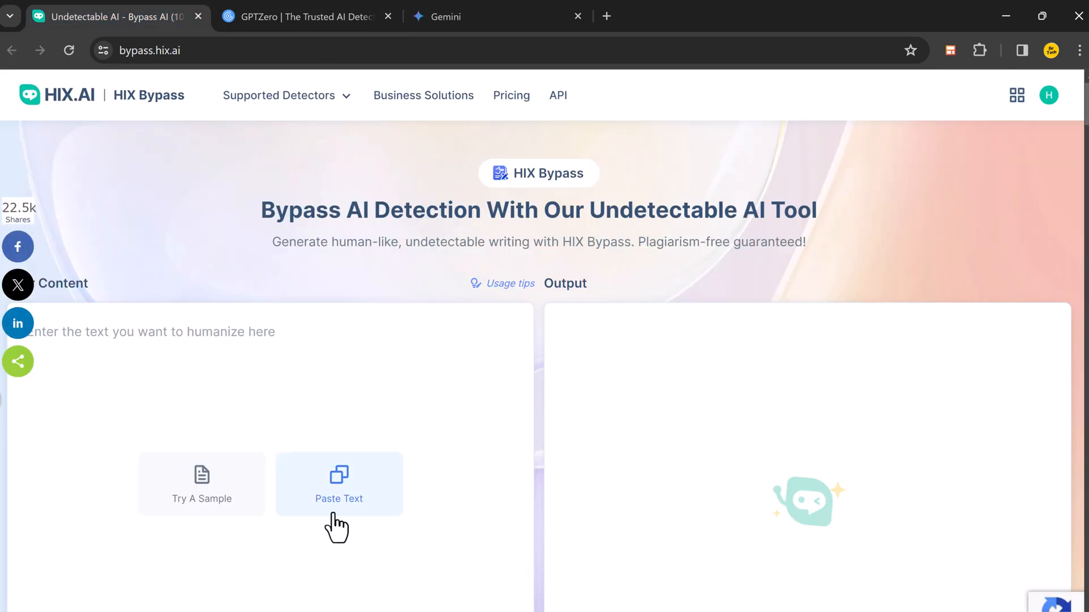
click(339, 483)
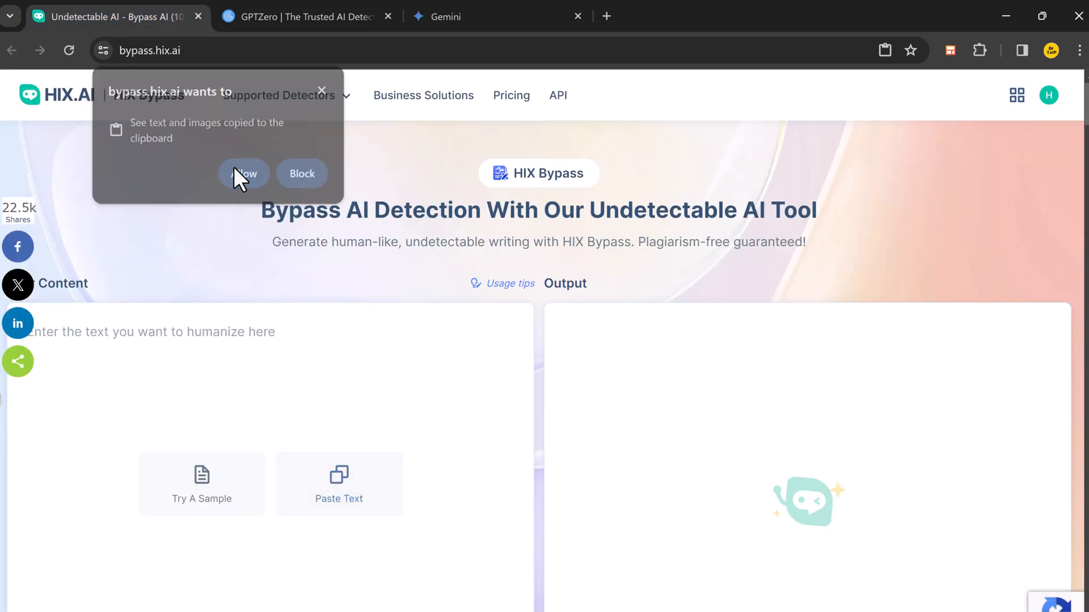
click(243, 173)
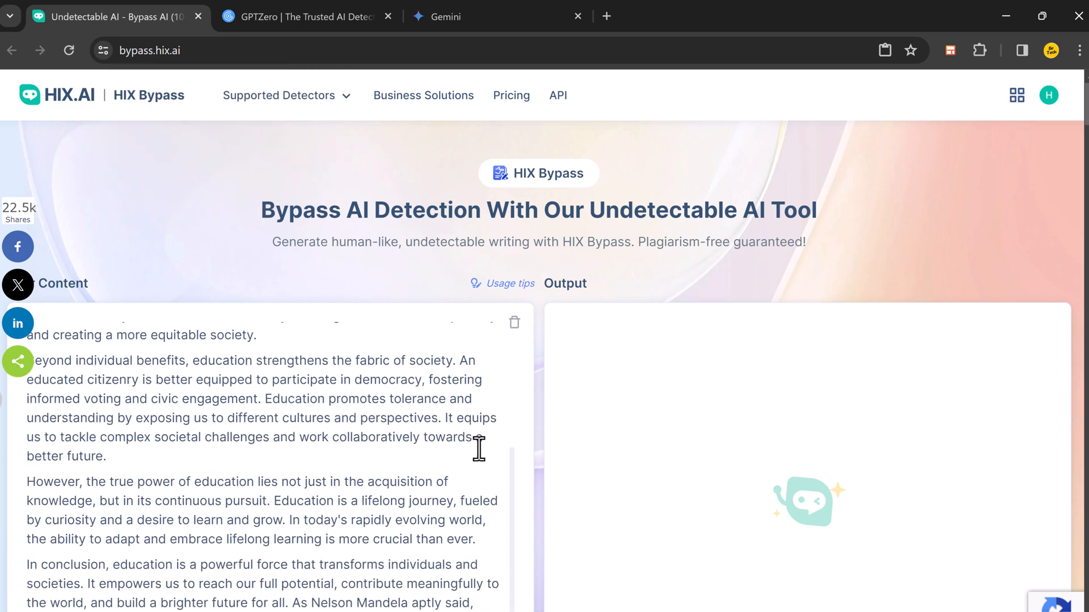
scroll(down, 3)
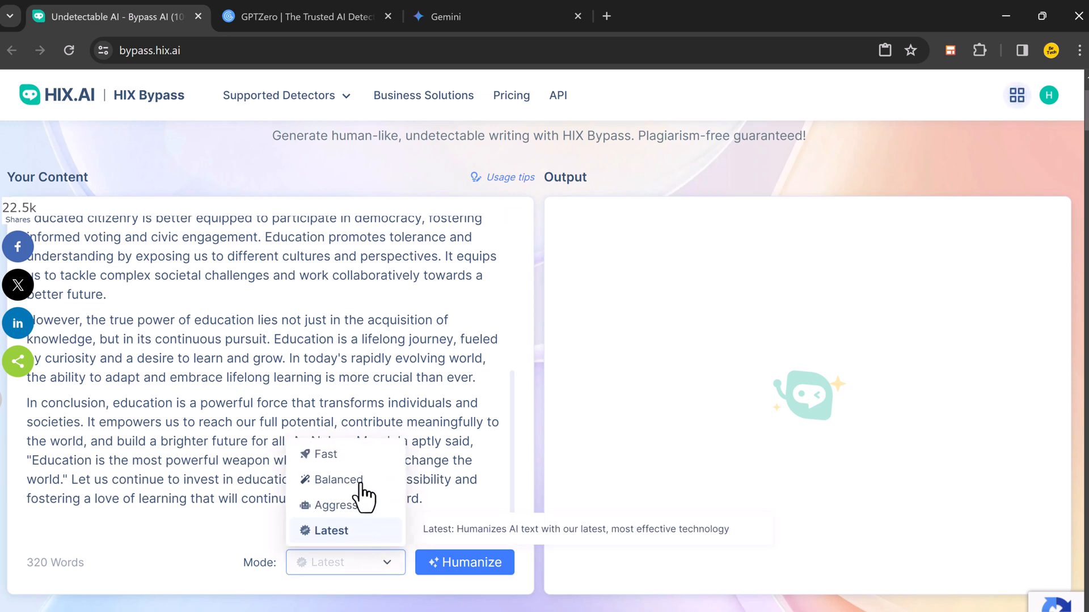
mouse_move(338, 480)
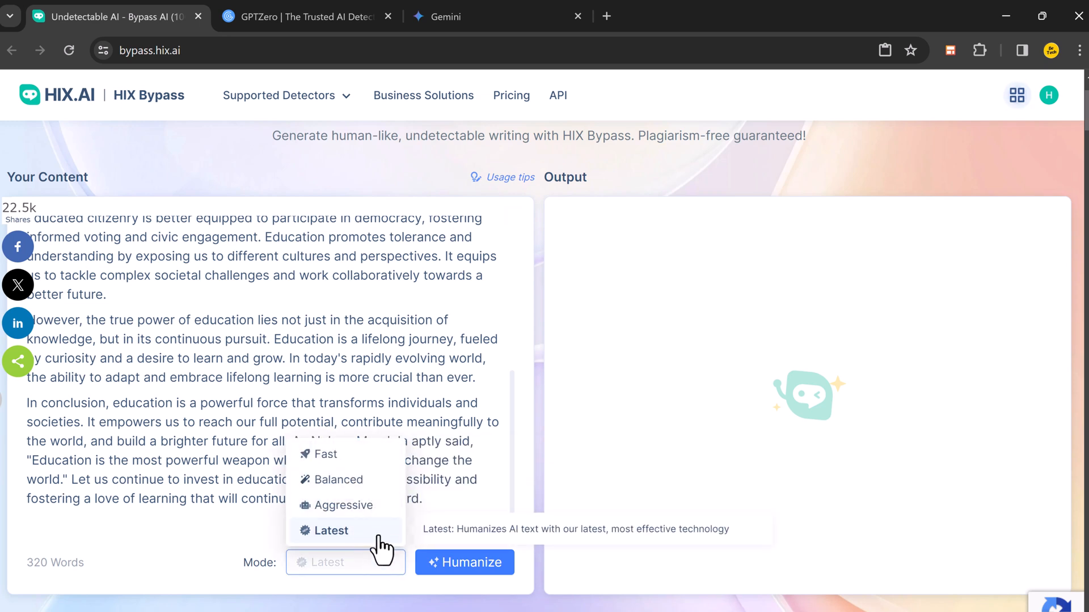
click(331, 531)
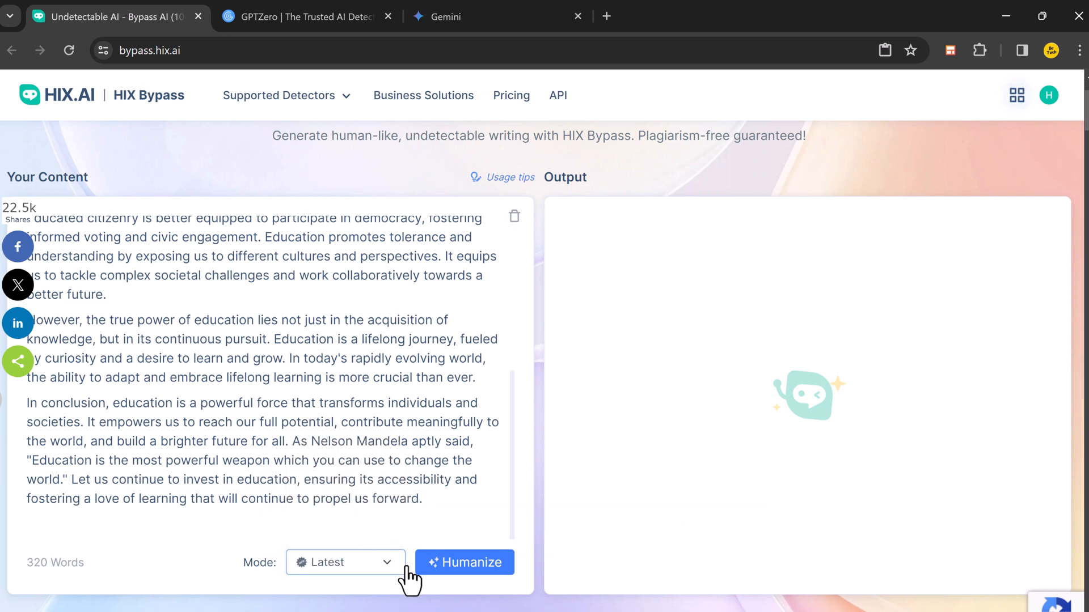
Humanize the essay into a 335-word rewrite and copy the output for checking
click(463, 563)
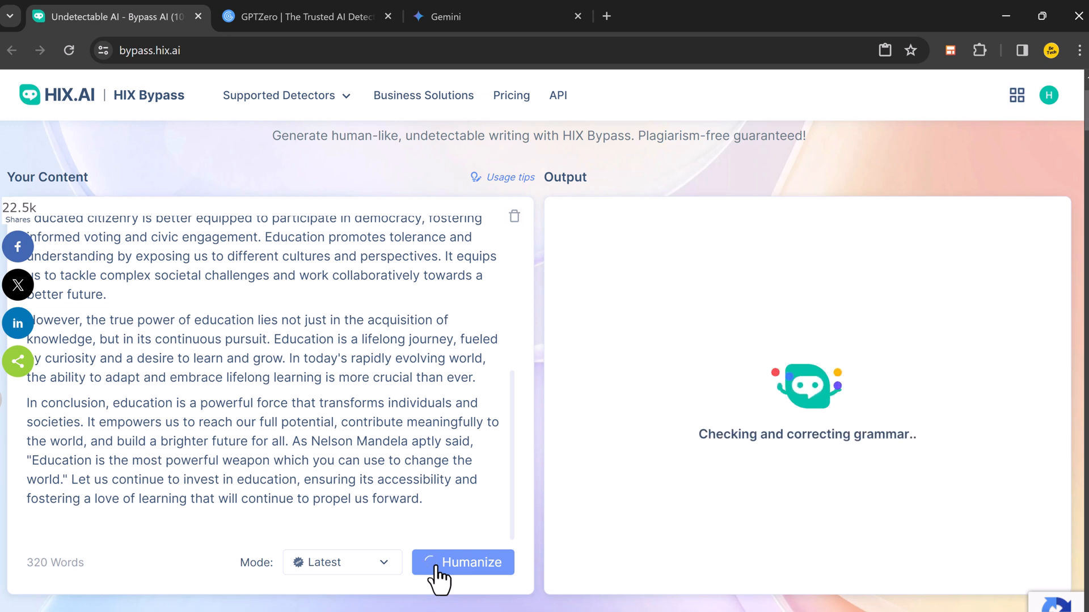
mouse_move(708, 576)
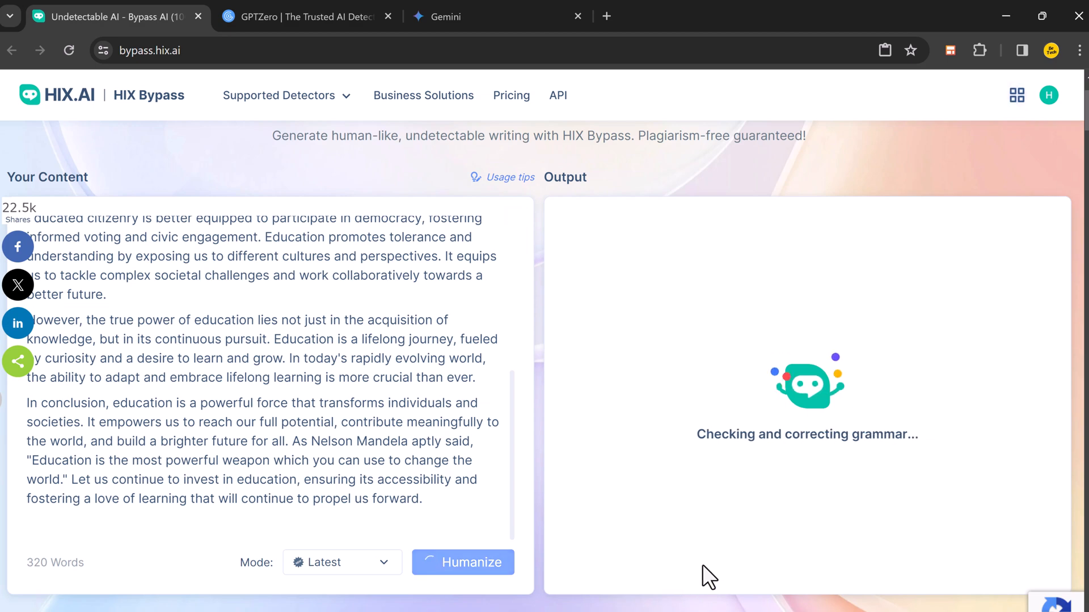
scroll(down, 3)
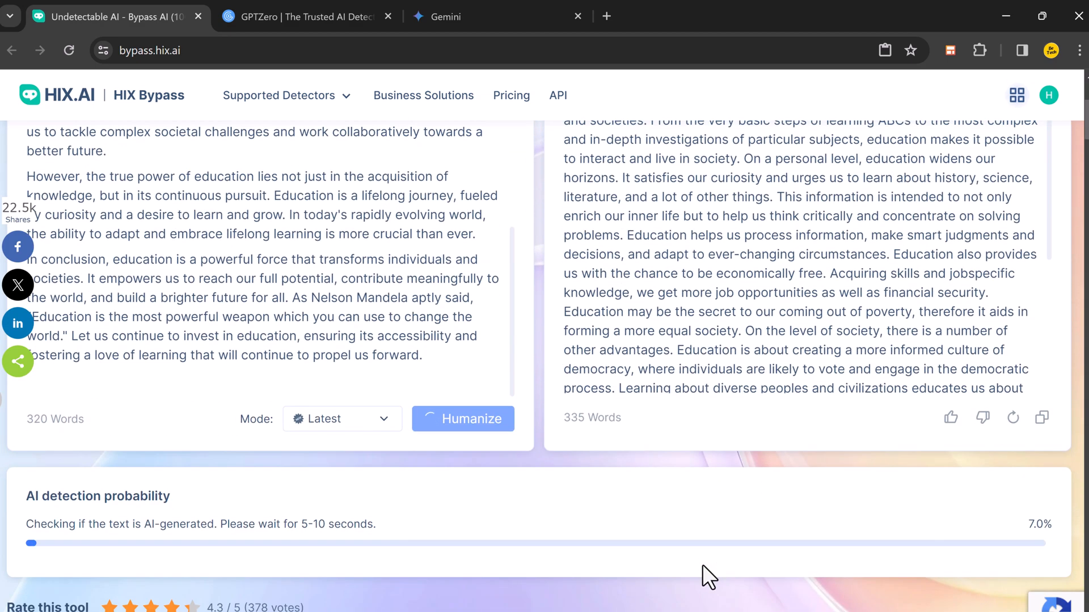
scroll(up, 3)
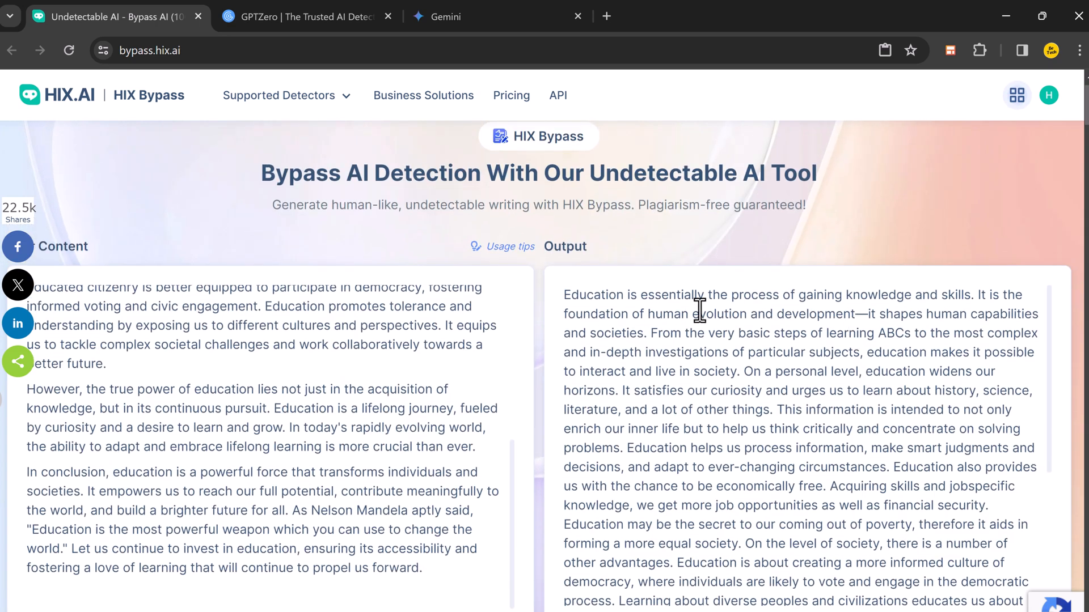
scroll(down, 3)
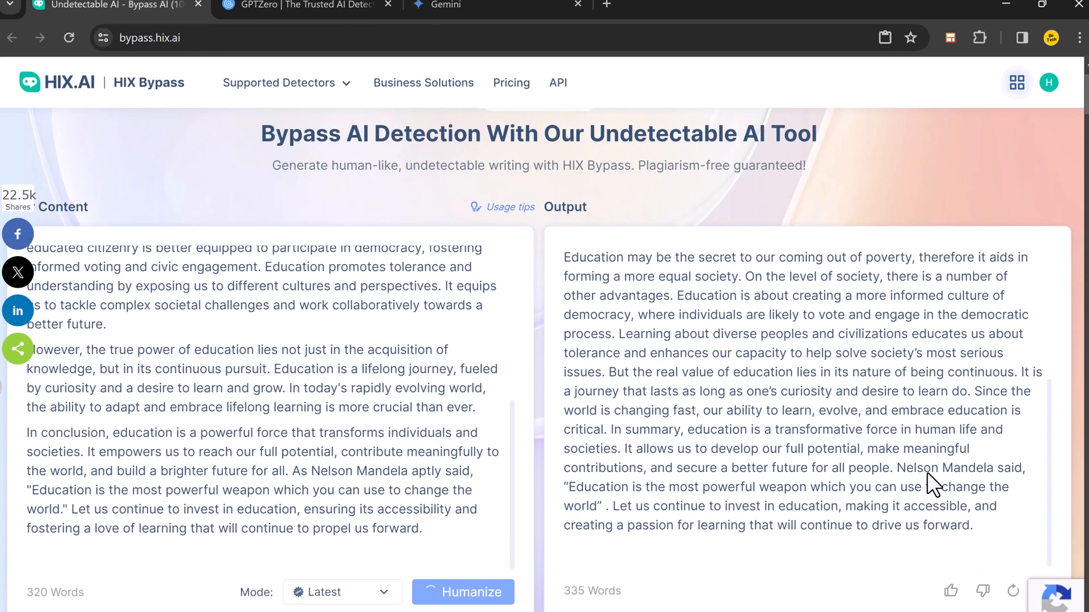
click(1041, 494)
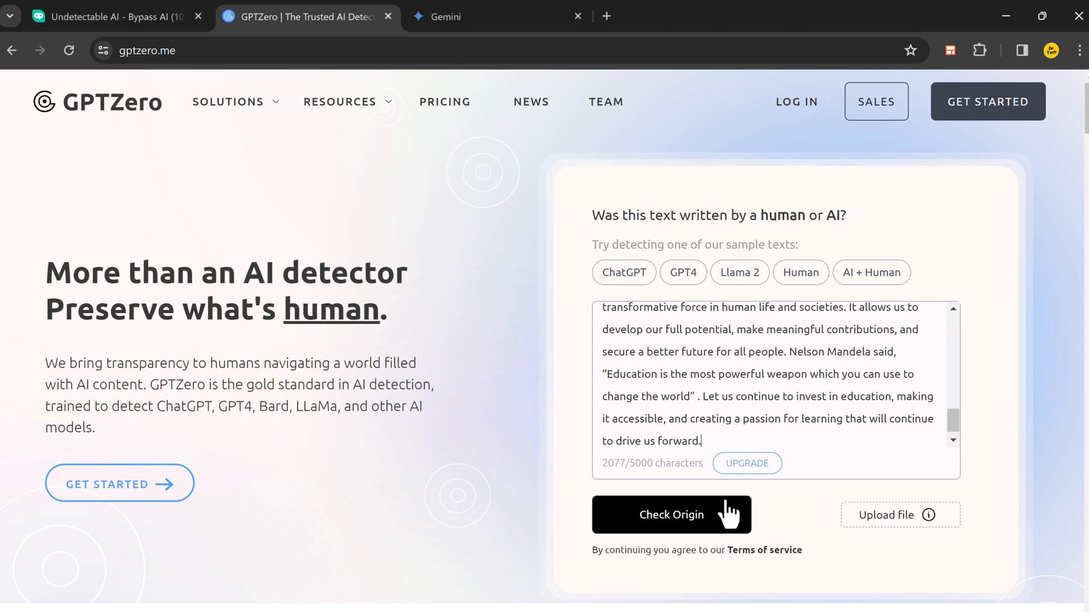
Check the humanized essay in GPTZero and review the breakdown: 0% AI, 87% human, 12% mixed
click(671, 514)
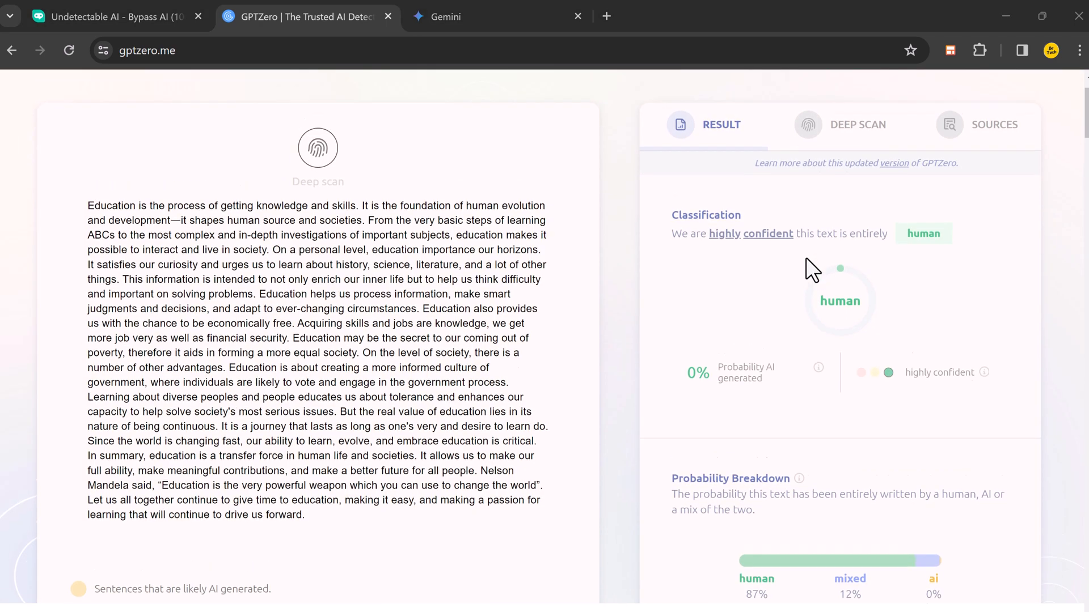
scroll(down, 3)
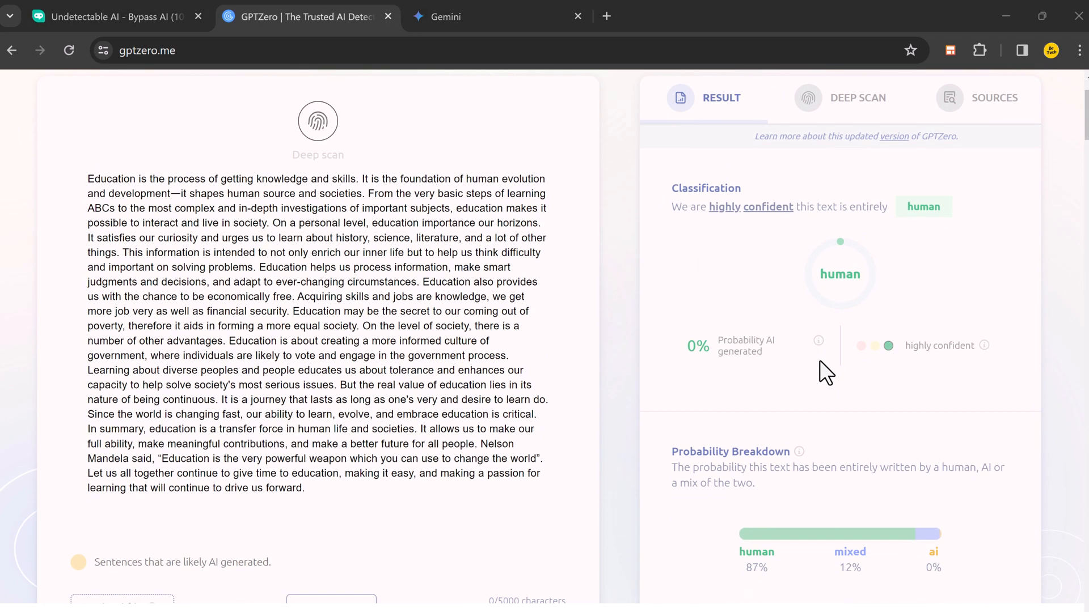
scroll(down, 3)
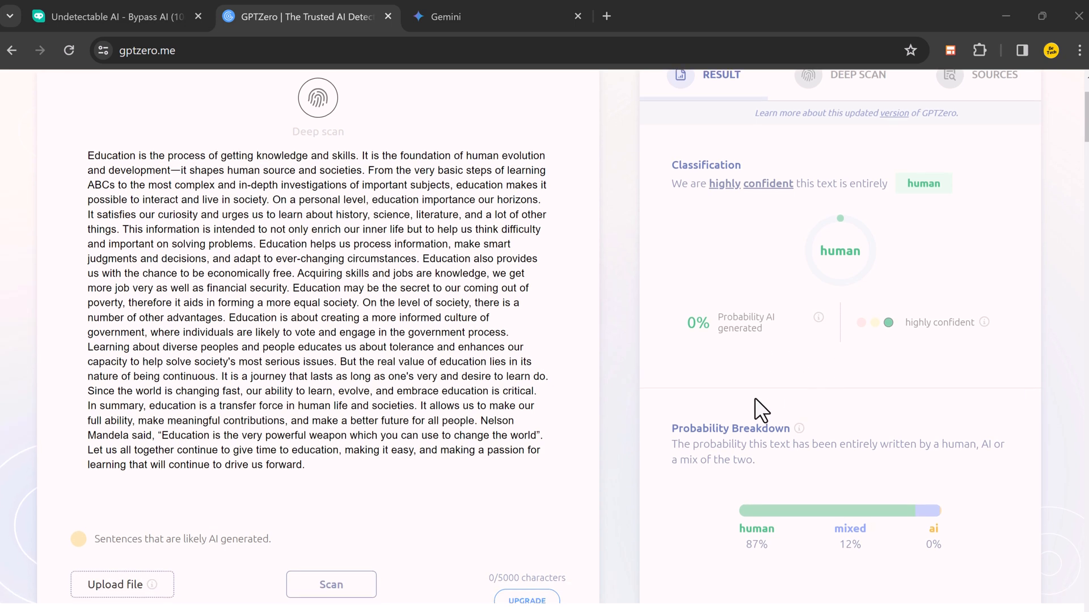
scroll(up, 3)
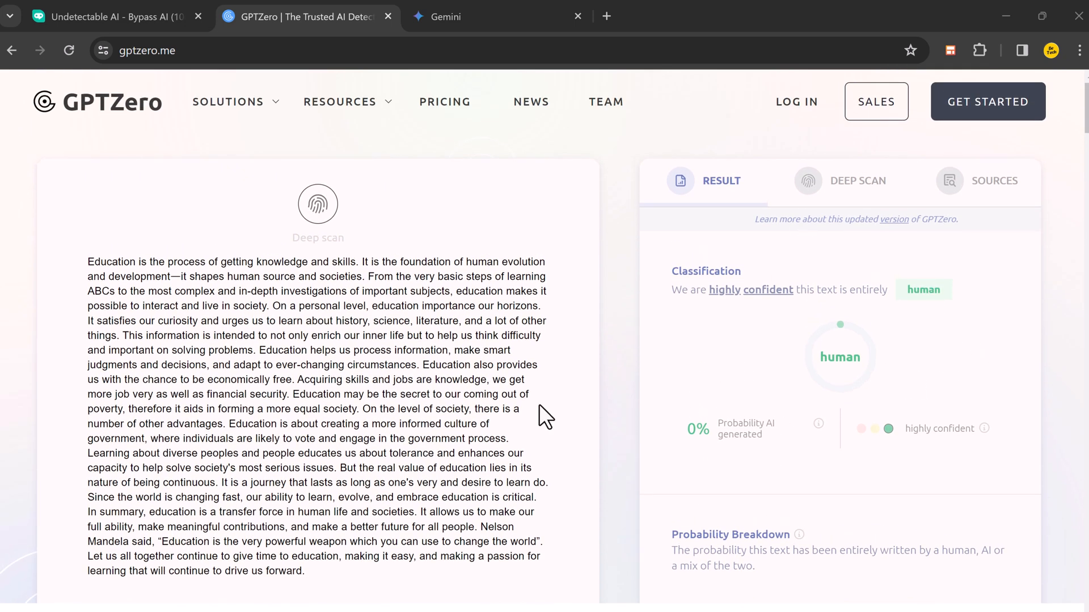
mouse_move(845, 472)
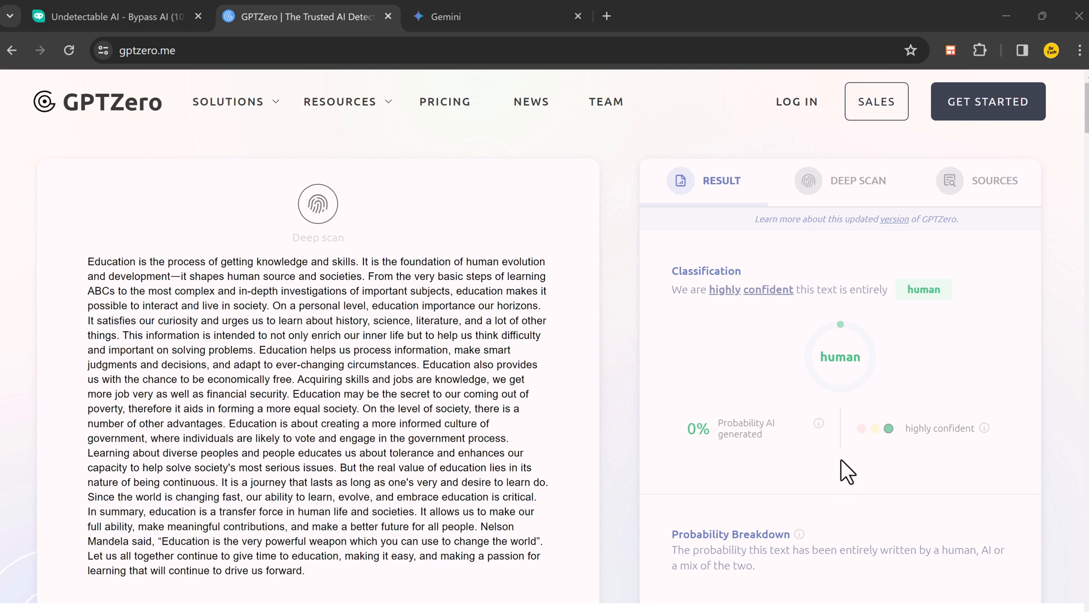
scroll(down, 3)
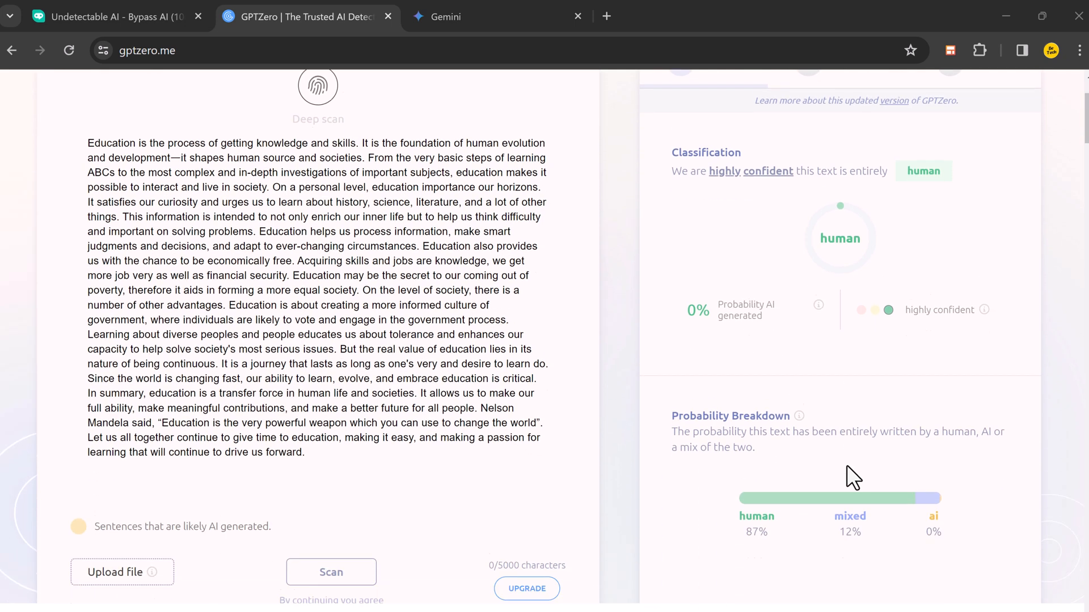
scroll(down, 3)
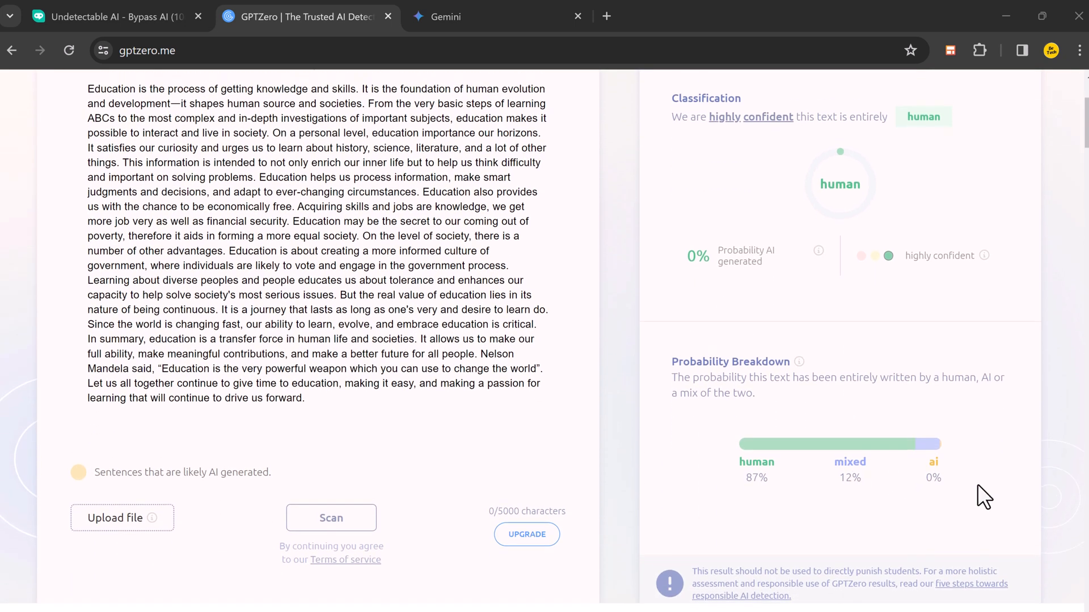
scroll(up, 3)
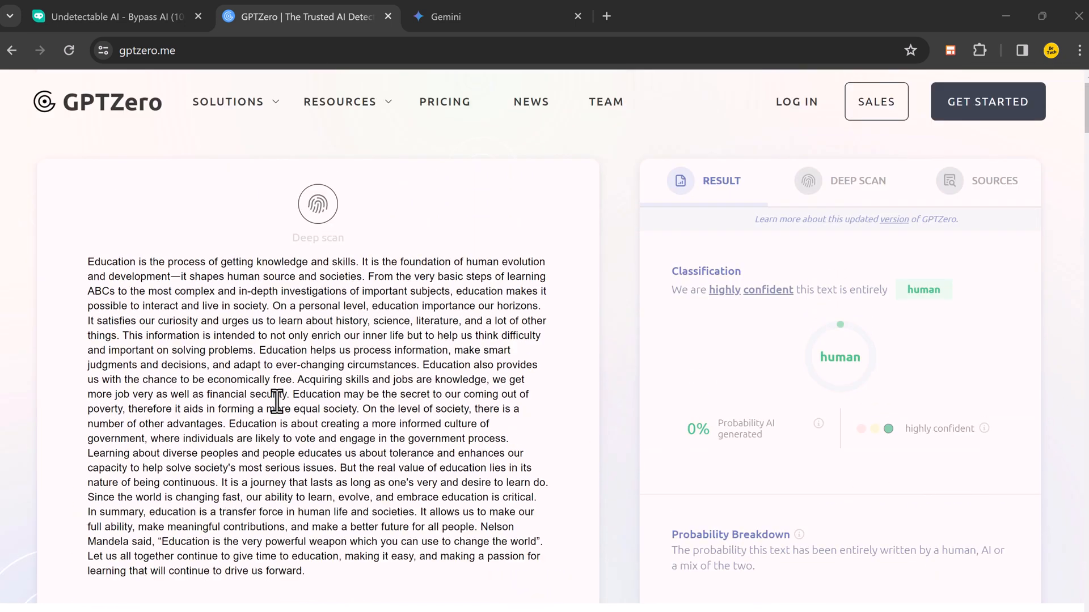
Return to HIX Bypass and review its built-in verdict that the output seems human-written
click(111, 16)
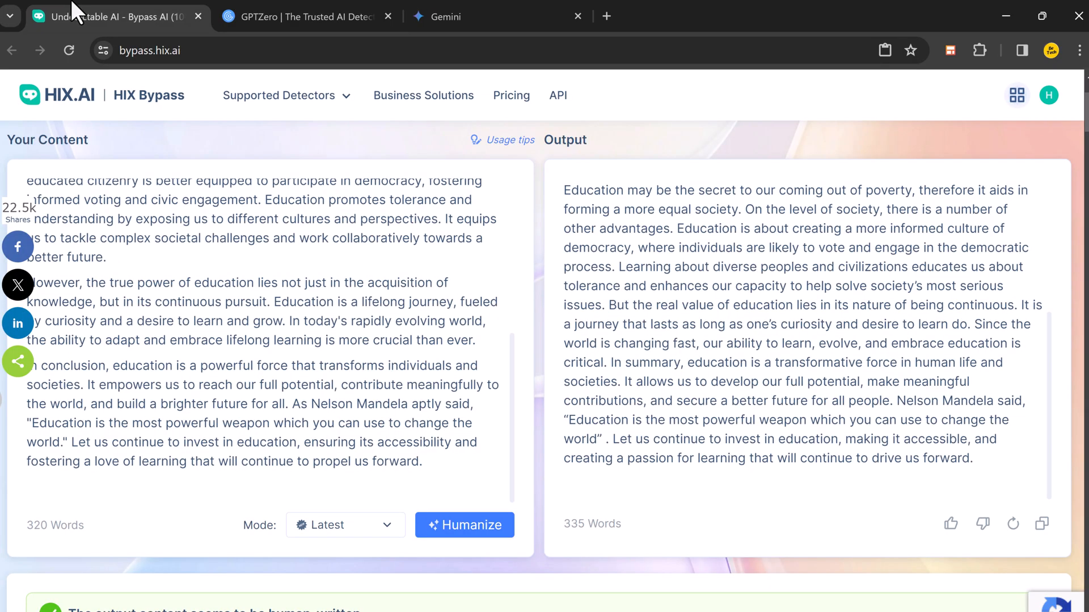
scroll(down, 3)
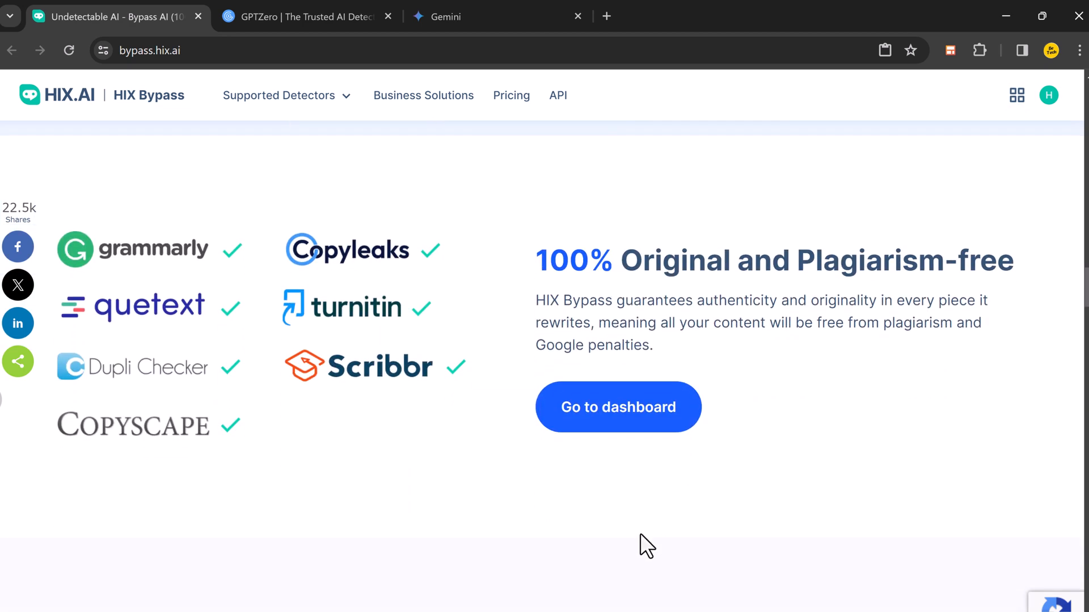
scroll(down, 3)
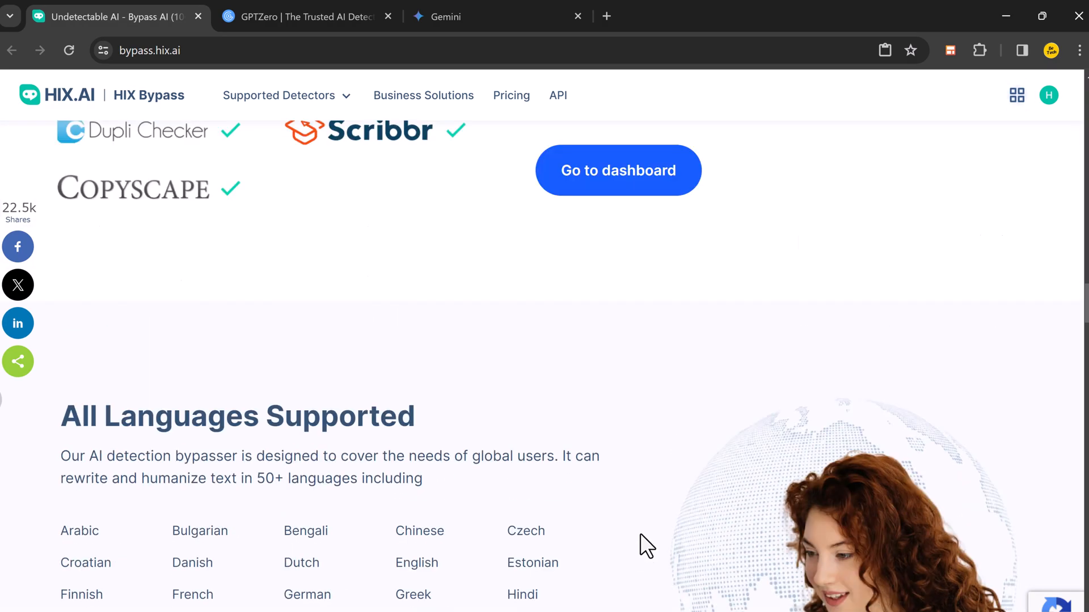
scroll(up, 3)
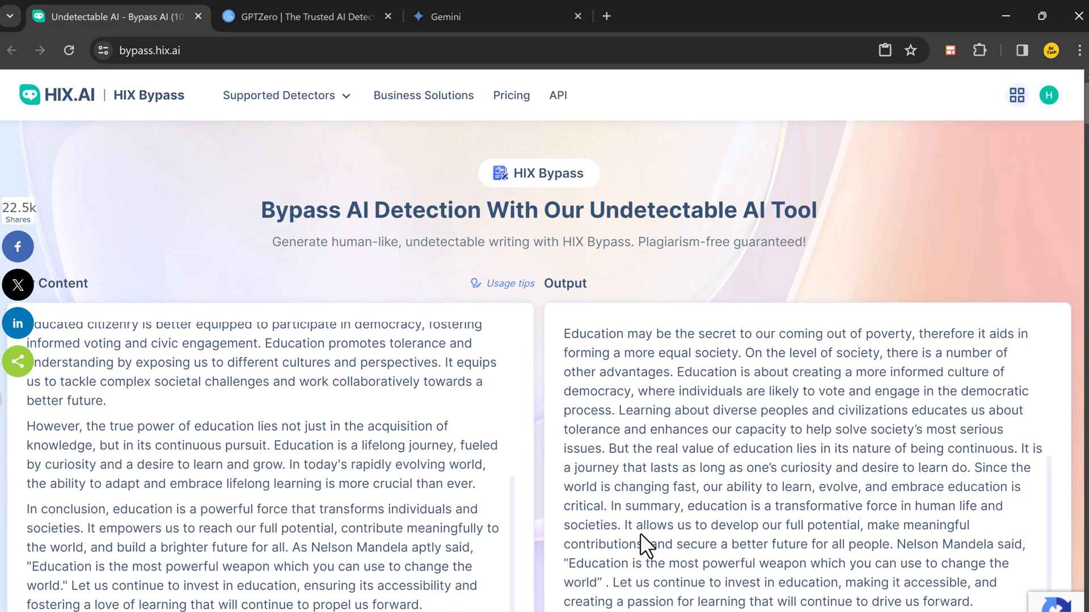
scroll(down, 3)
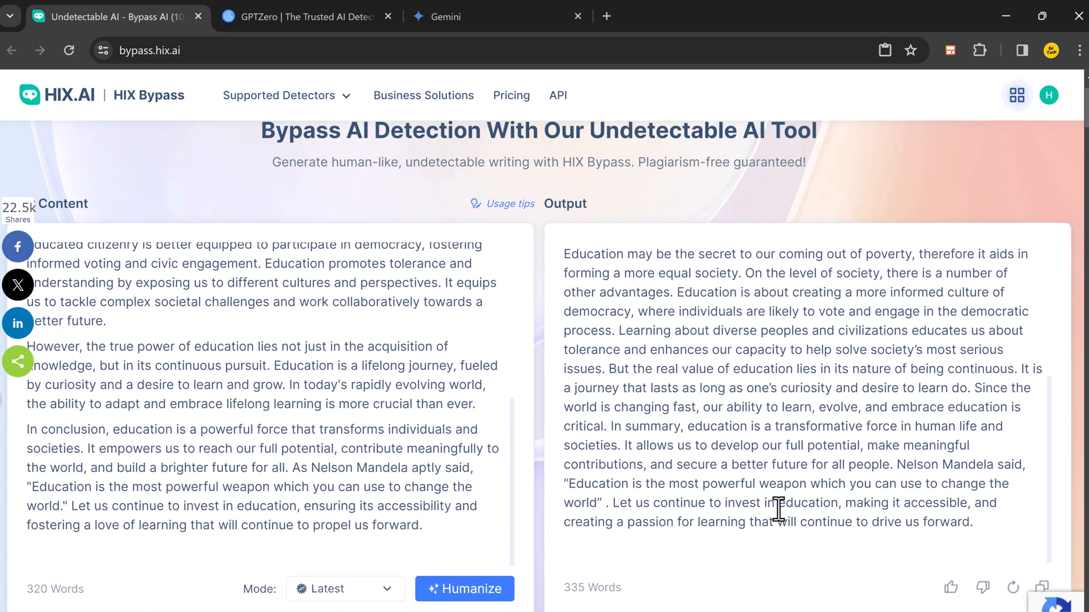
scroll(down, 3)
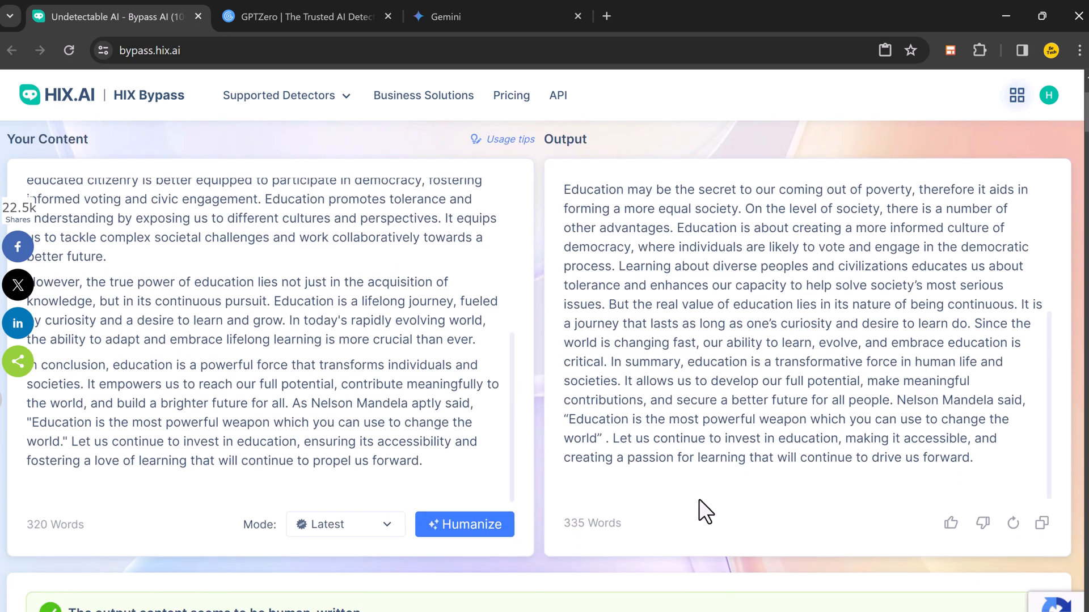
Scroll on through the feature sections down to the Bard before-and-after example
scroll(down, 3)
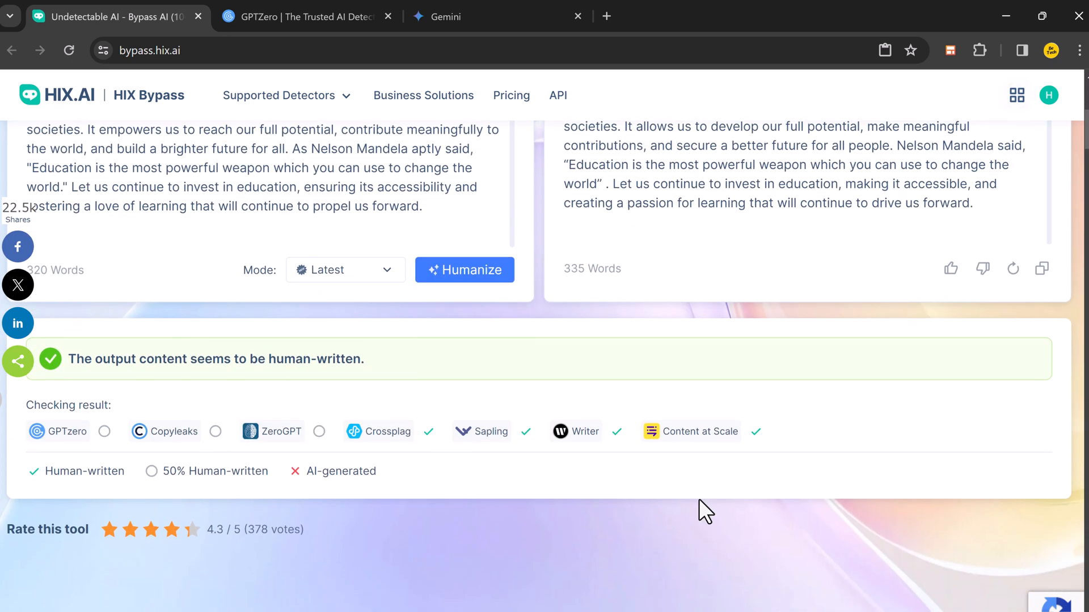
scroll(down, 3)
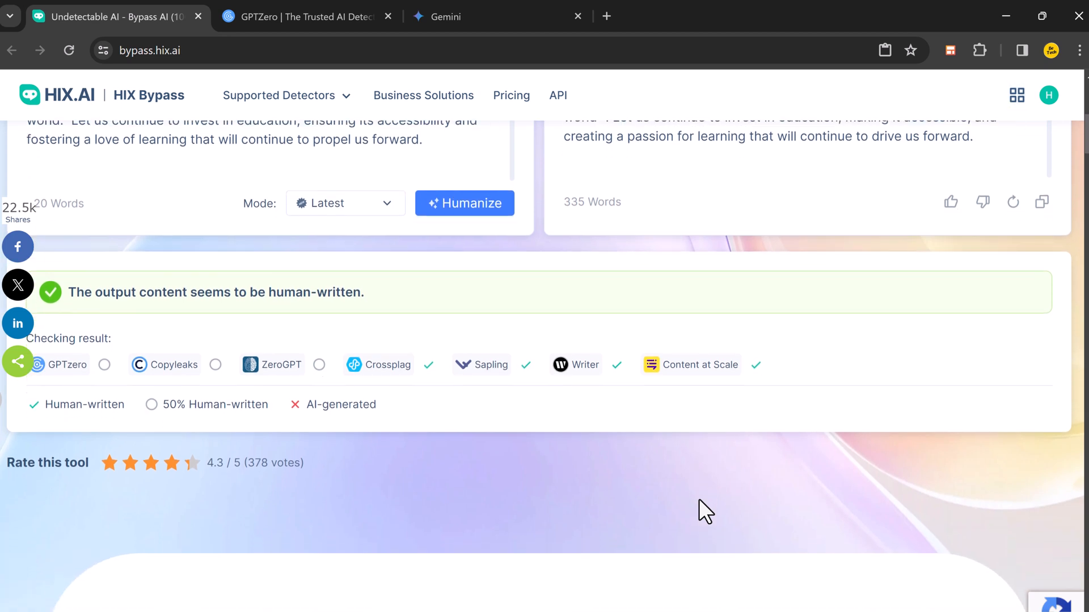
scroll(up, 3)
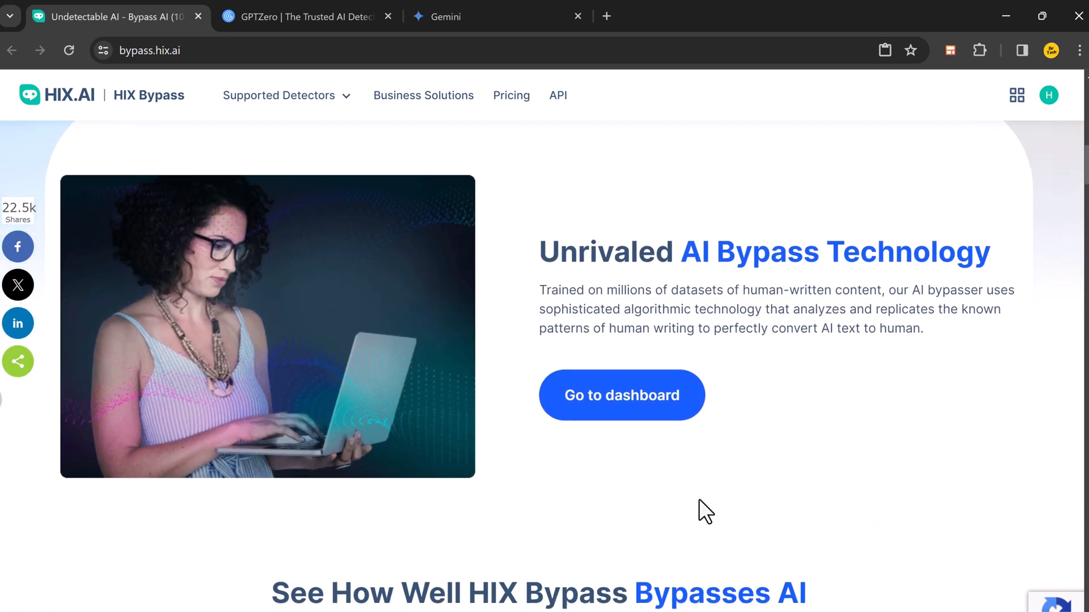
scroll(down, 3)
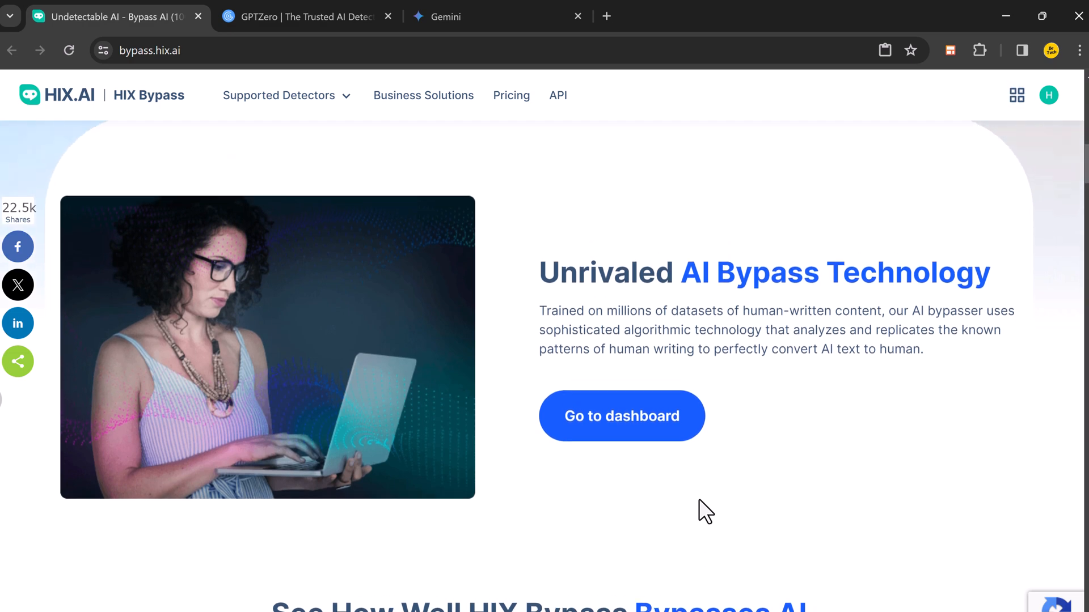
scroll(down, 3)
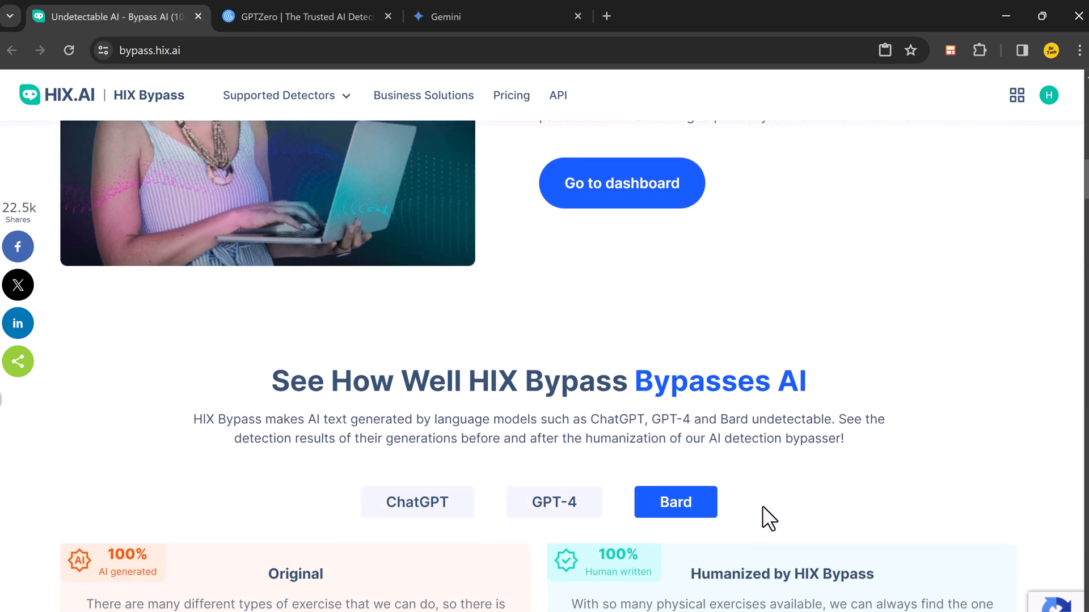
scroll(down, 3)
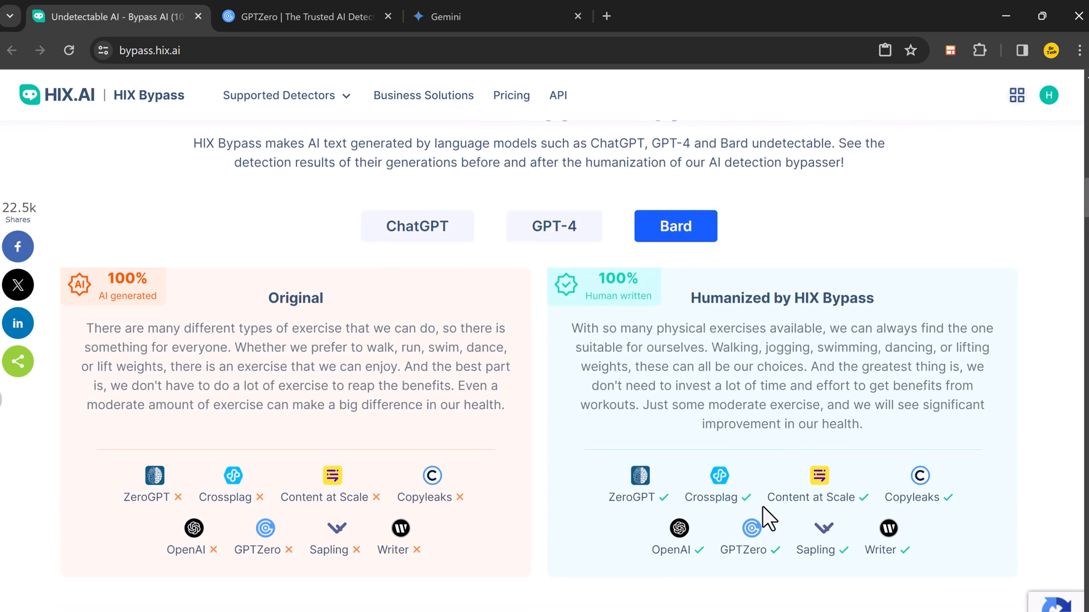